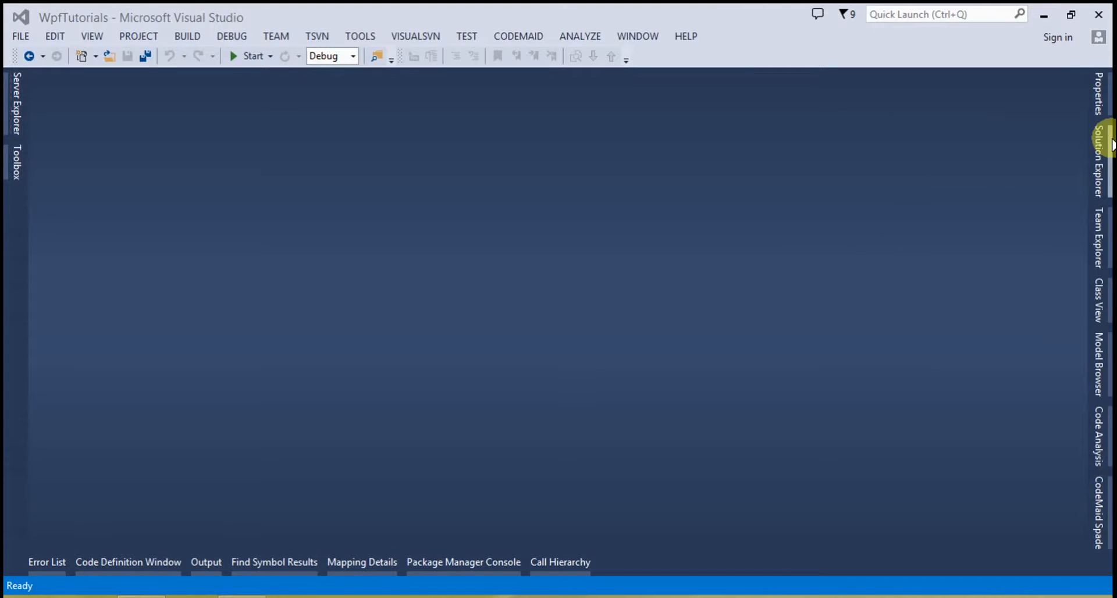
# Step: Add a new Window (WPF) item named firstWindow.xaml to the WpfTutorials project via Solution Explorer
pyautogui.click(1103, 135)
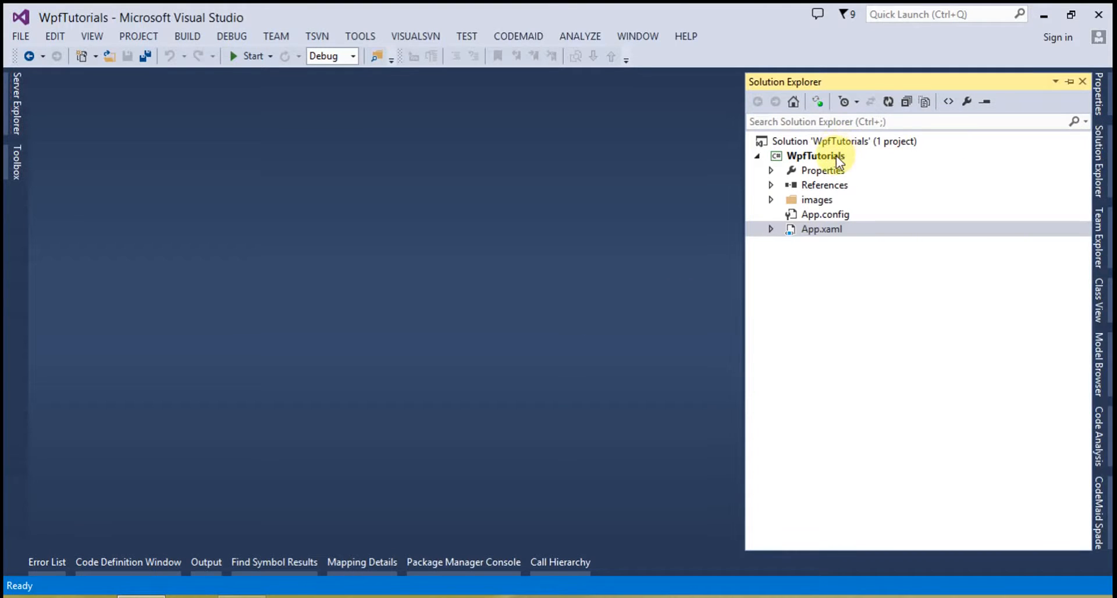
pyautogui.rightClick(815, 156)
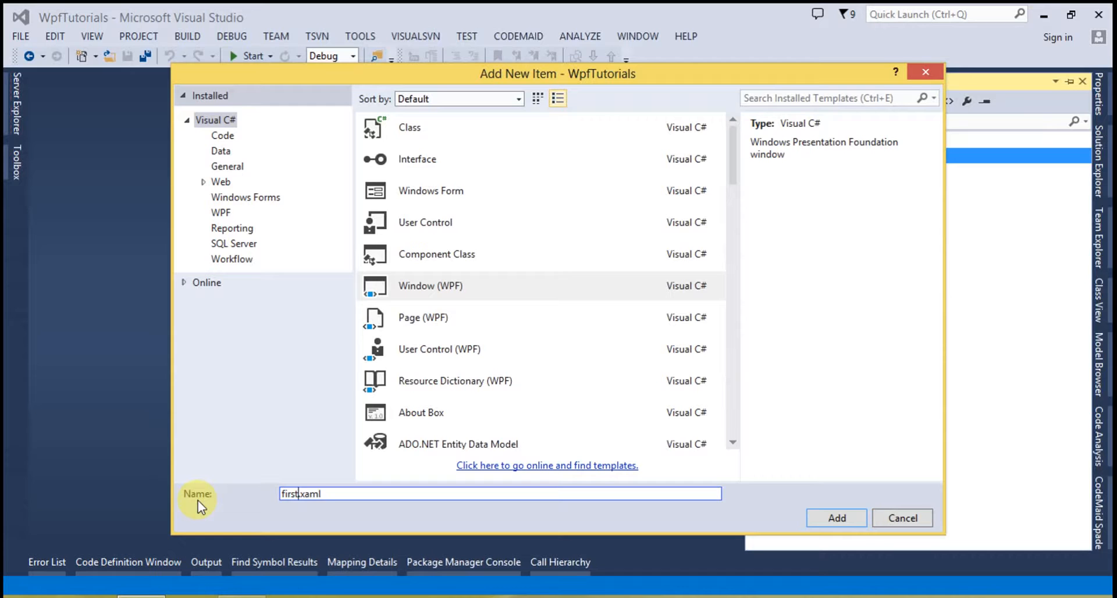
pyautogui.write('Window')
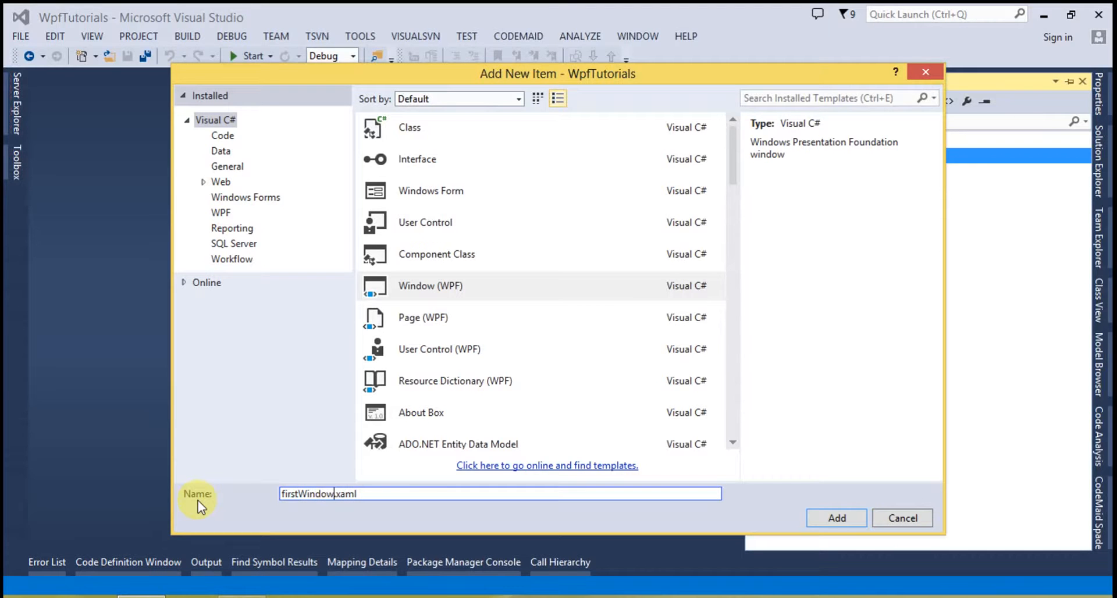
pyautogui.click(835, 518)
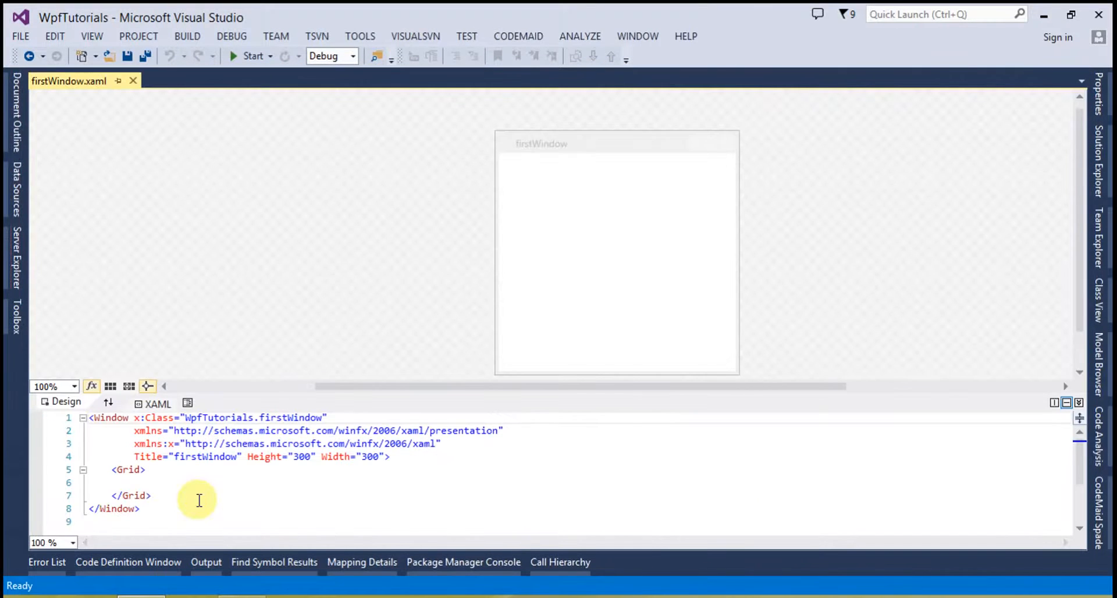
# Step: Change the Grid to a StackPanel containing <TextBlock>Hi this first Window</TextBlock>
pyautogui.click(125, 470)
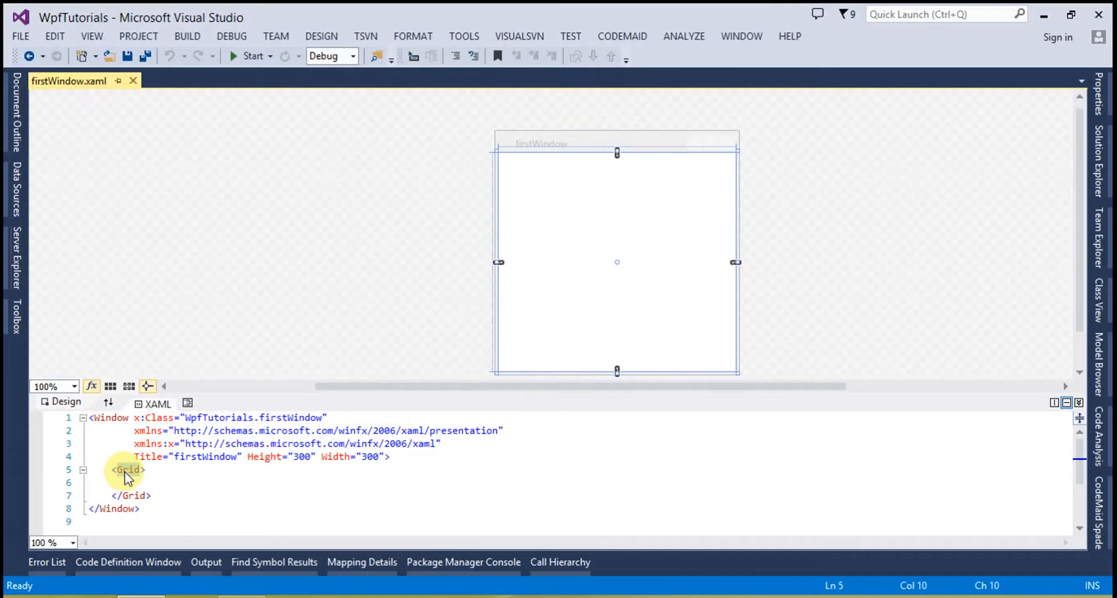
pyautogui.write('StackPanel>')
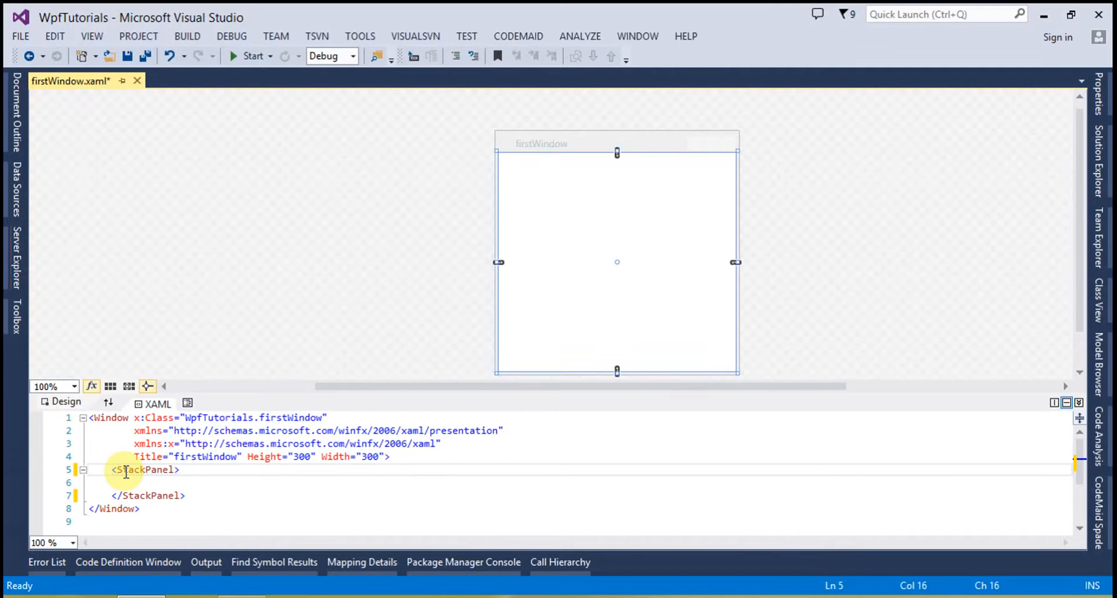
pyautogui.click(195, 483)
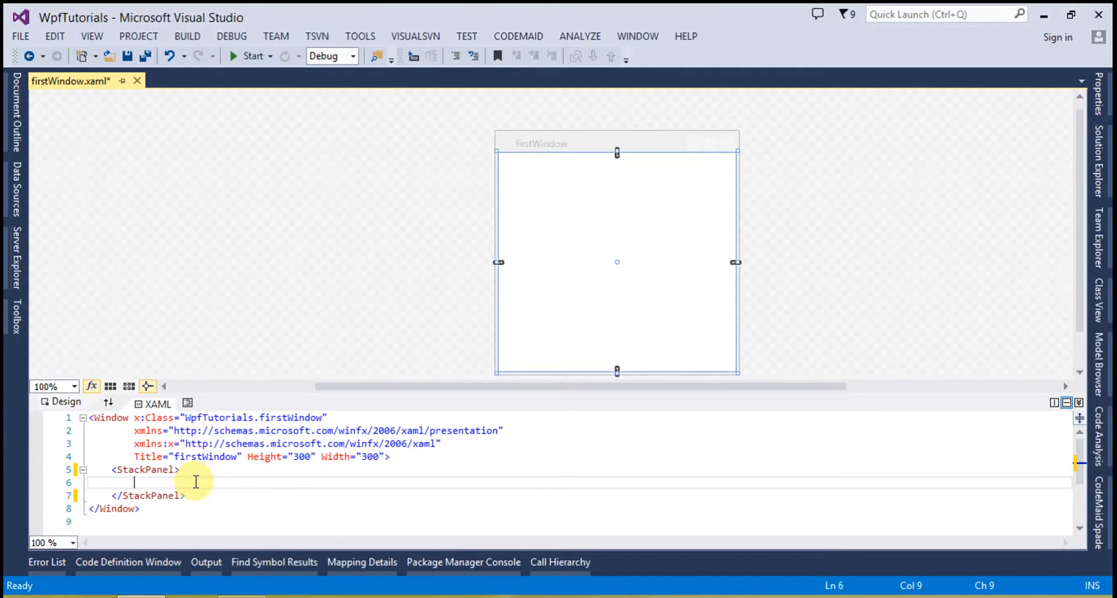
pyautogui.write('<')
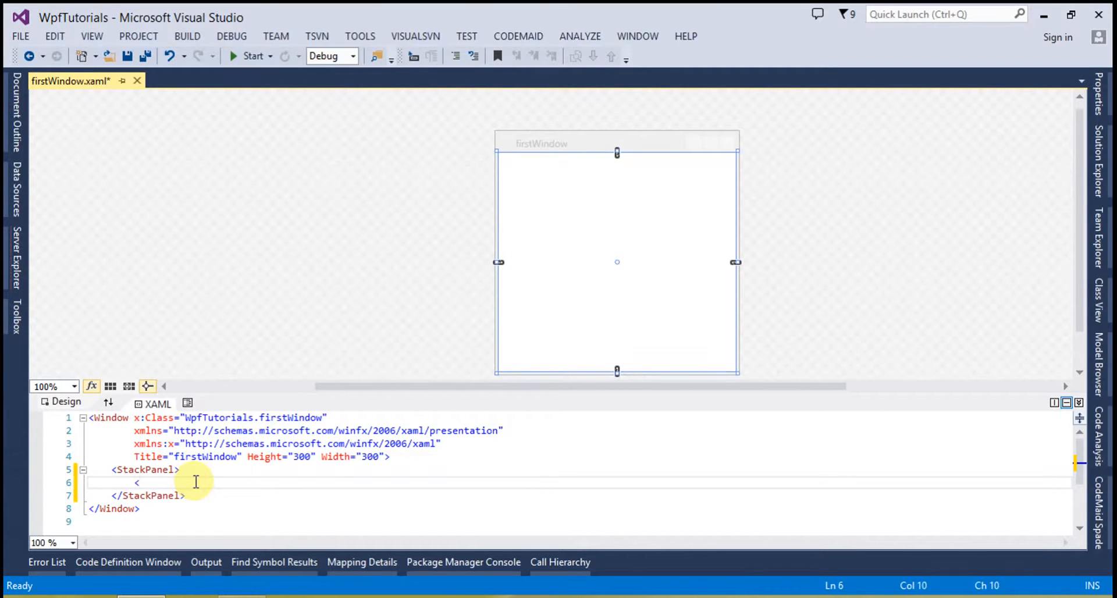
pyautogui.write('<TextBlock></TextBlock>')
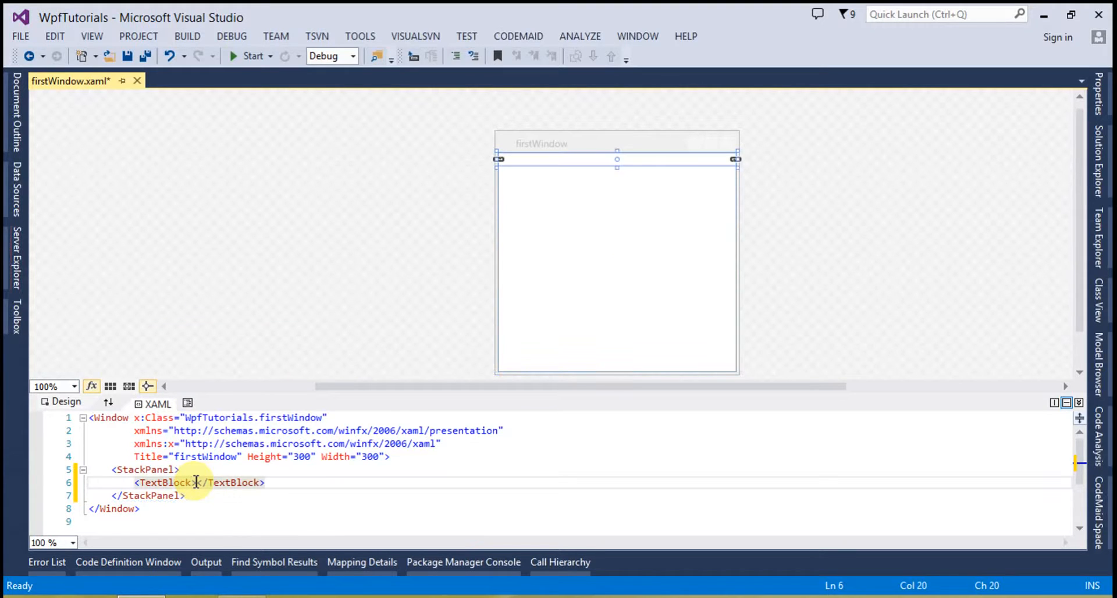
pyautogui.moveTo(168, 481)
pyautogui.write('Hi this ')
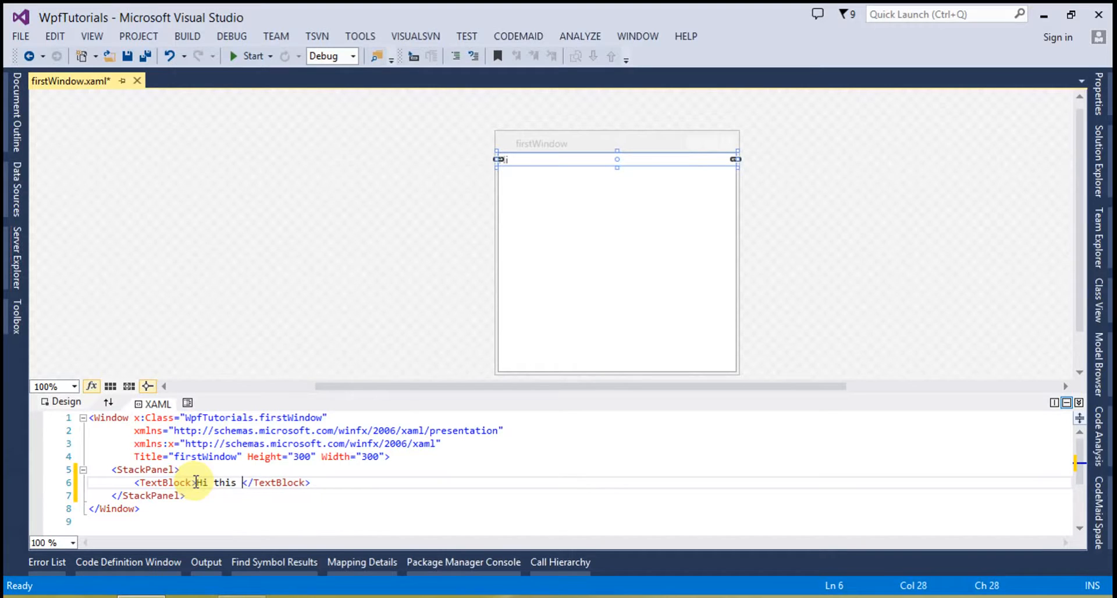
pyautogui.write('first')
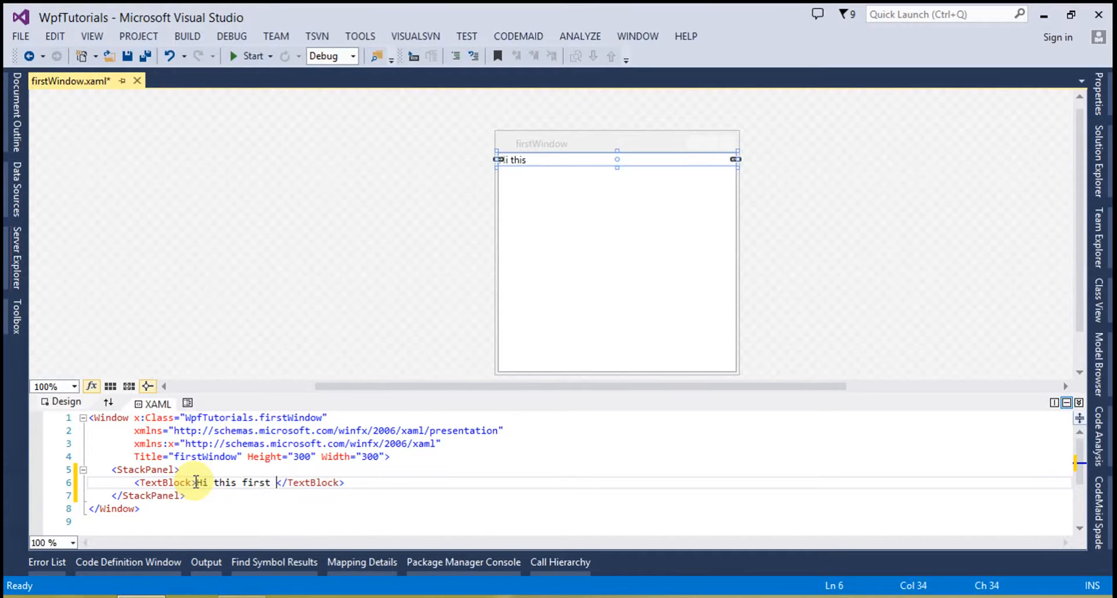
pyautogui.write('Window')
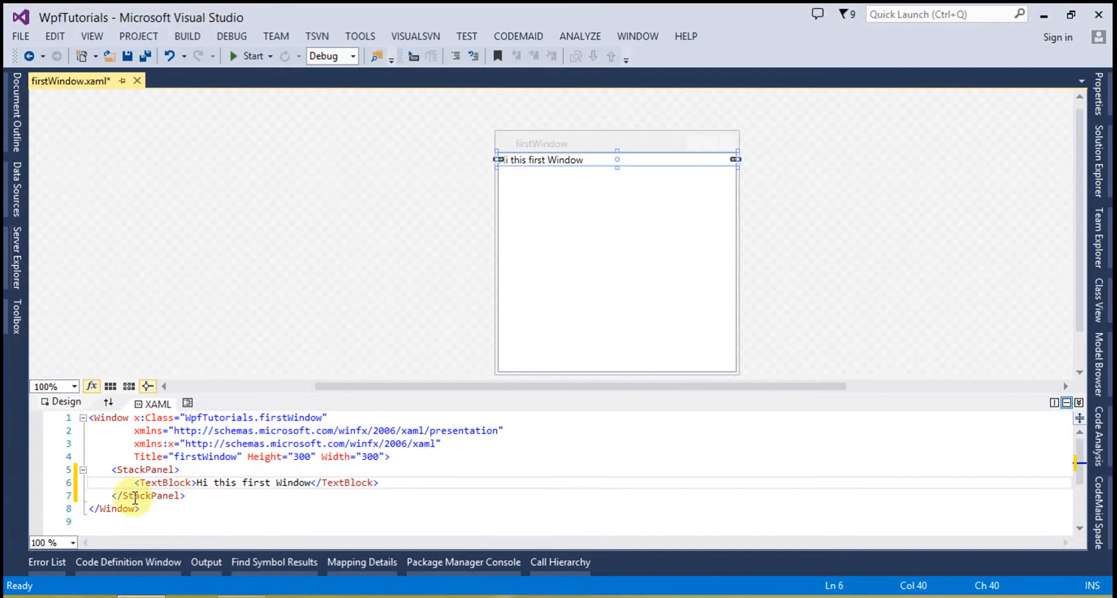
pyautogui.click(194, 483)
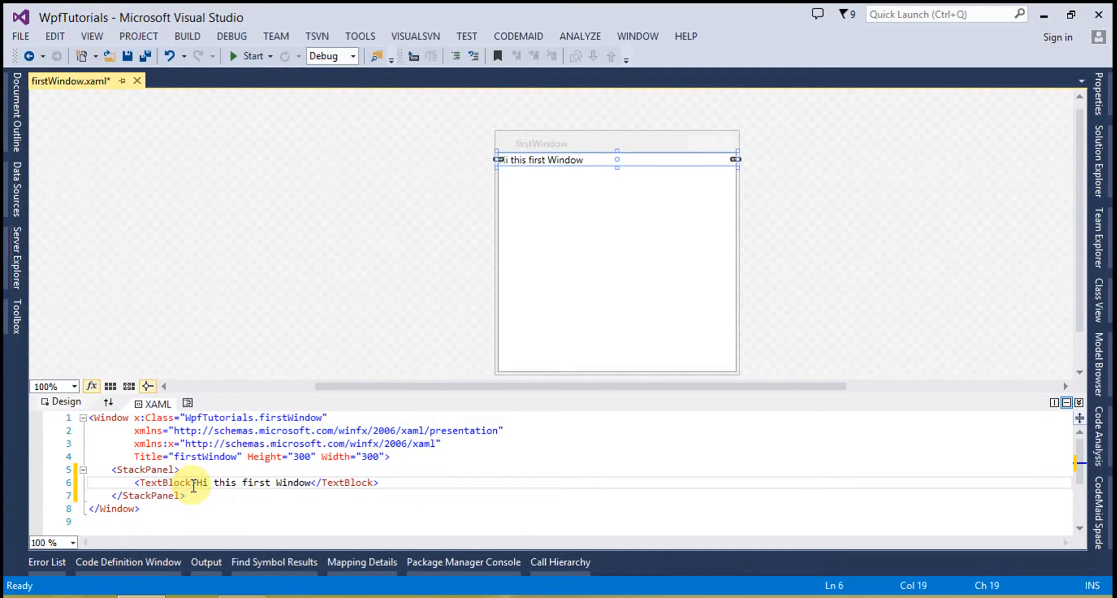
# Step: Give the TextBlock FontSize="40" and start a new line beneath it
pyautogui.write('fo')
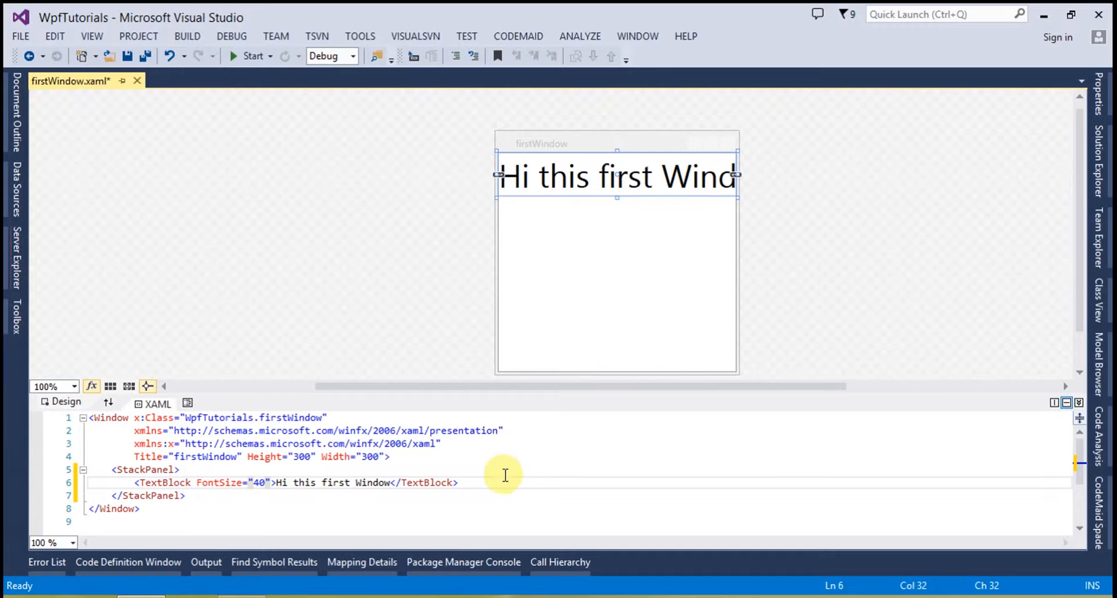
pyautogui.press('enter')
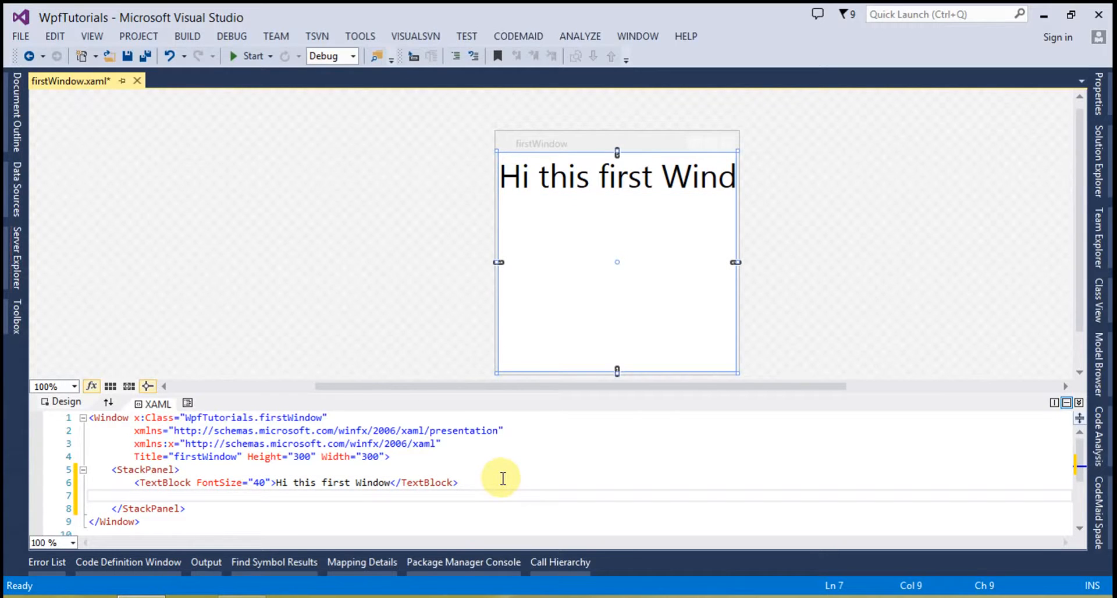
# Step: Add <Button Name="btnFirst" Content="Open new window"></Button> under the TextBlock and save
pyautogui.write('<')
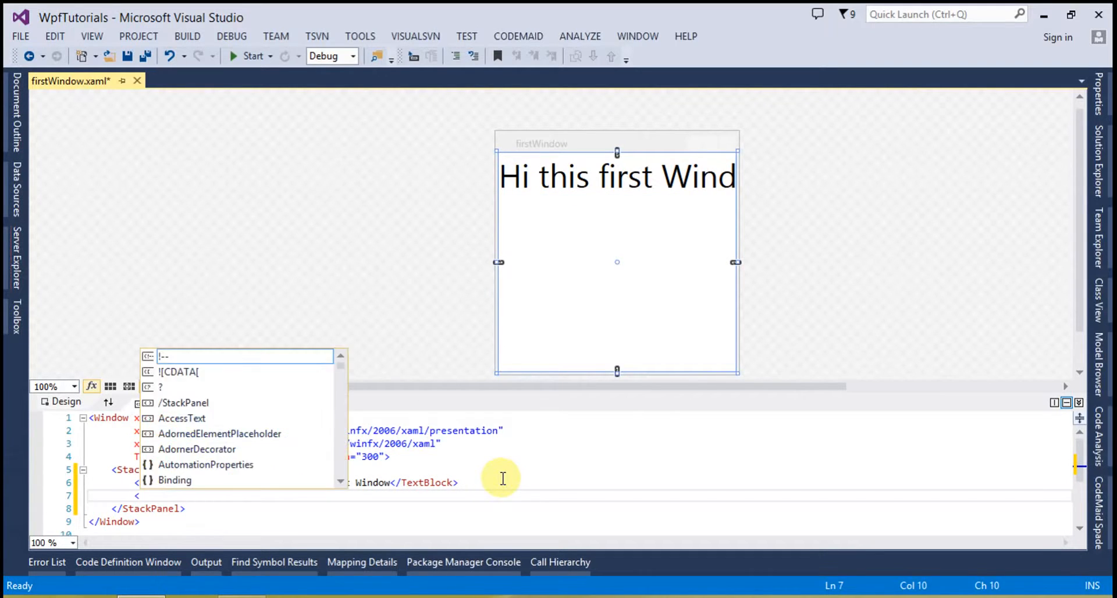
pyautogui.write('Button Name=""></Button>')
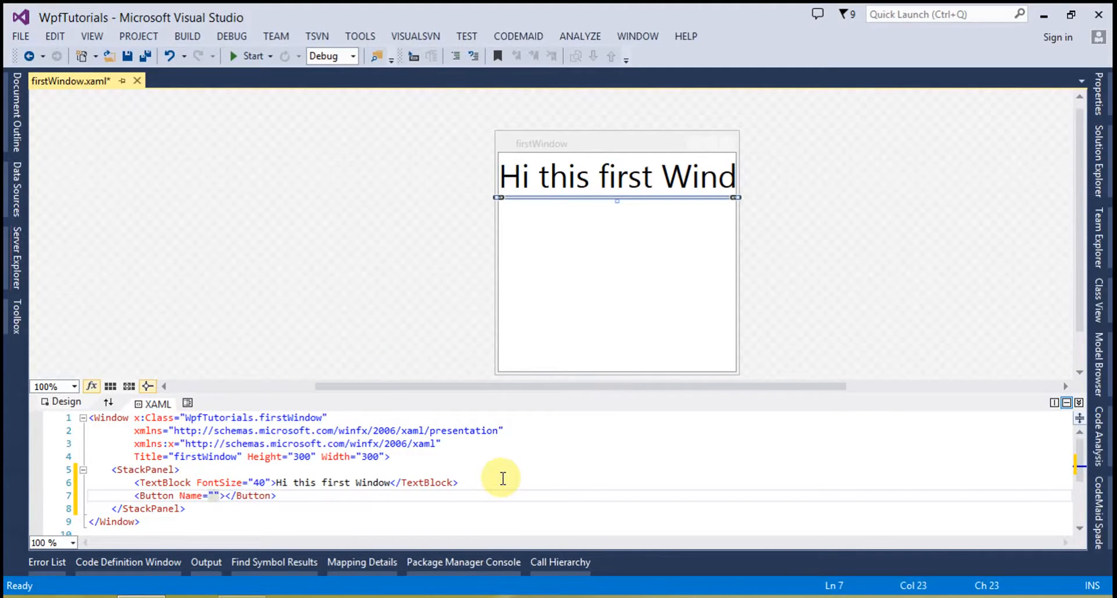
pyautogui.write('btn')
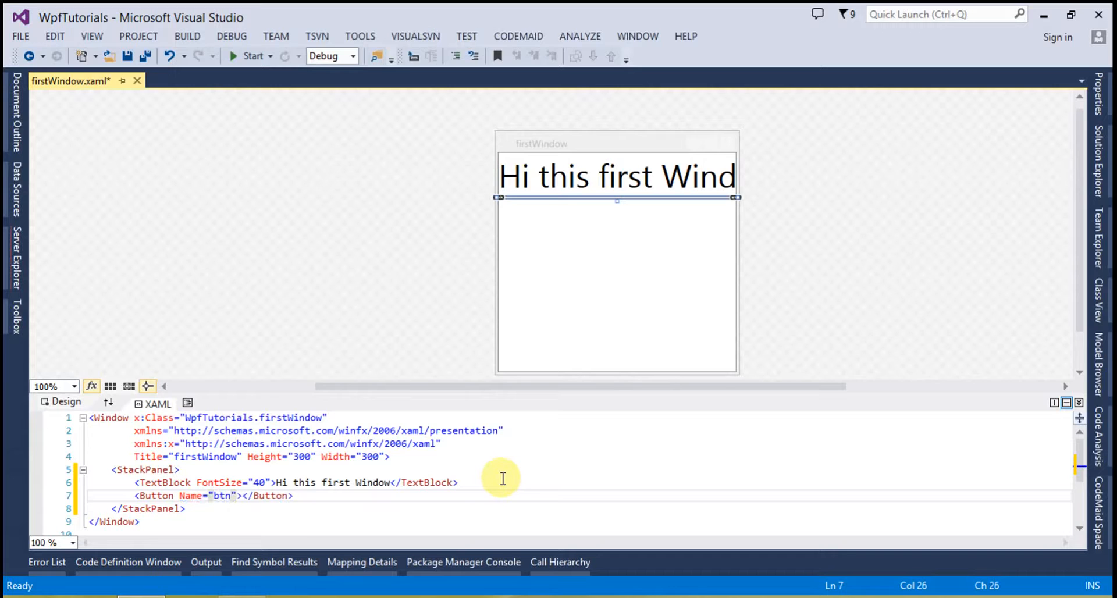
pyautogui.write('First')
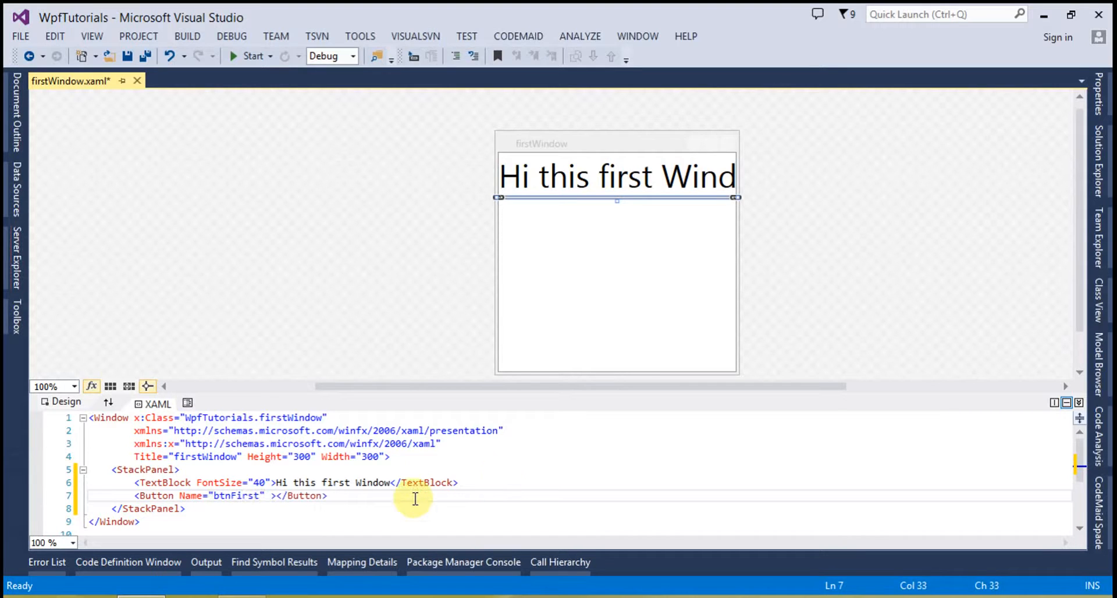
pyautogui.write('content="open new wi')
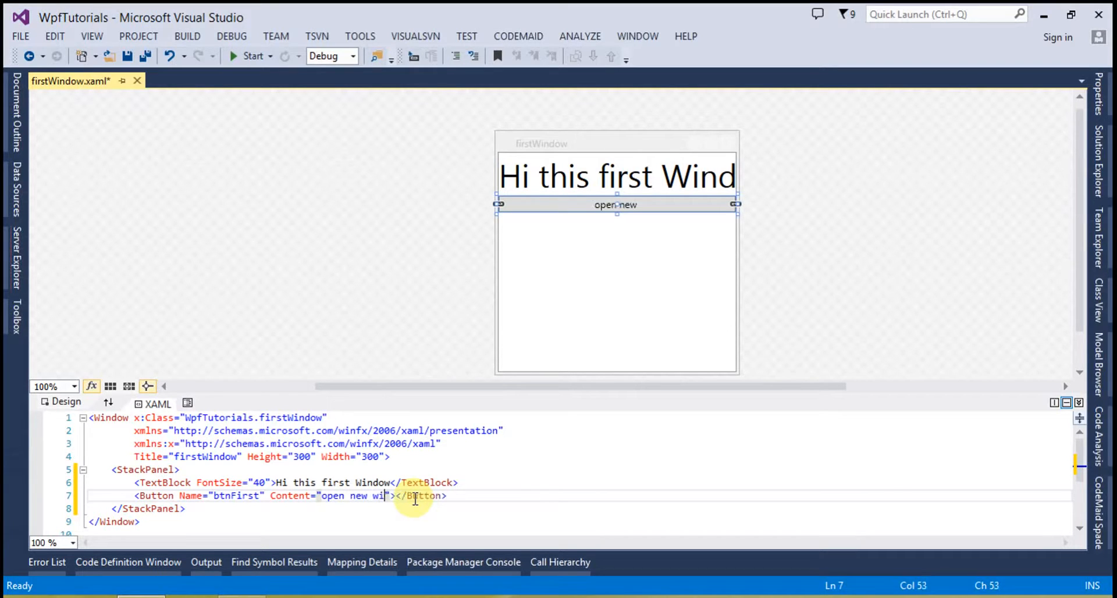
pyautogui.write('ndow')
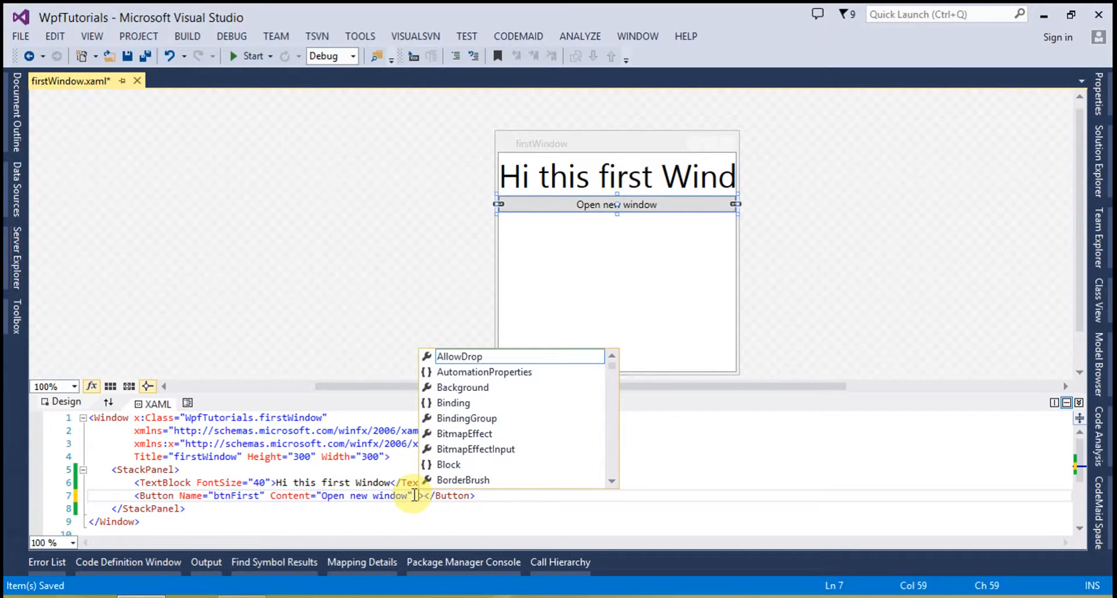
# Step: Assign the button a new Click handler btnFirst_Click, generating the code-behind file
pyautogui.write('Click="')
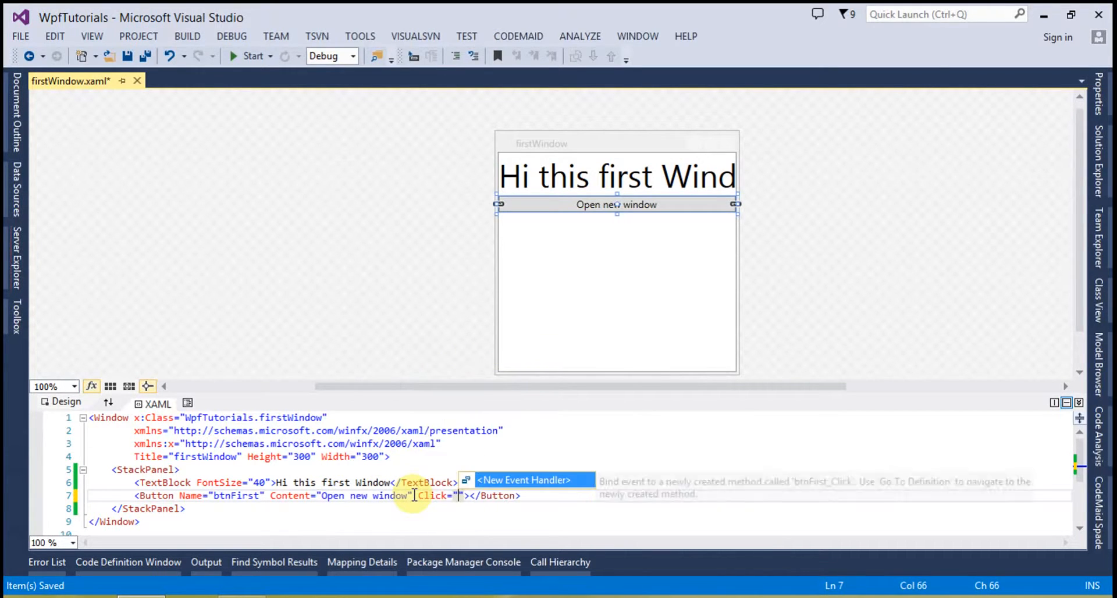
pyautogui.click(524, 479)
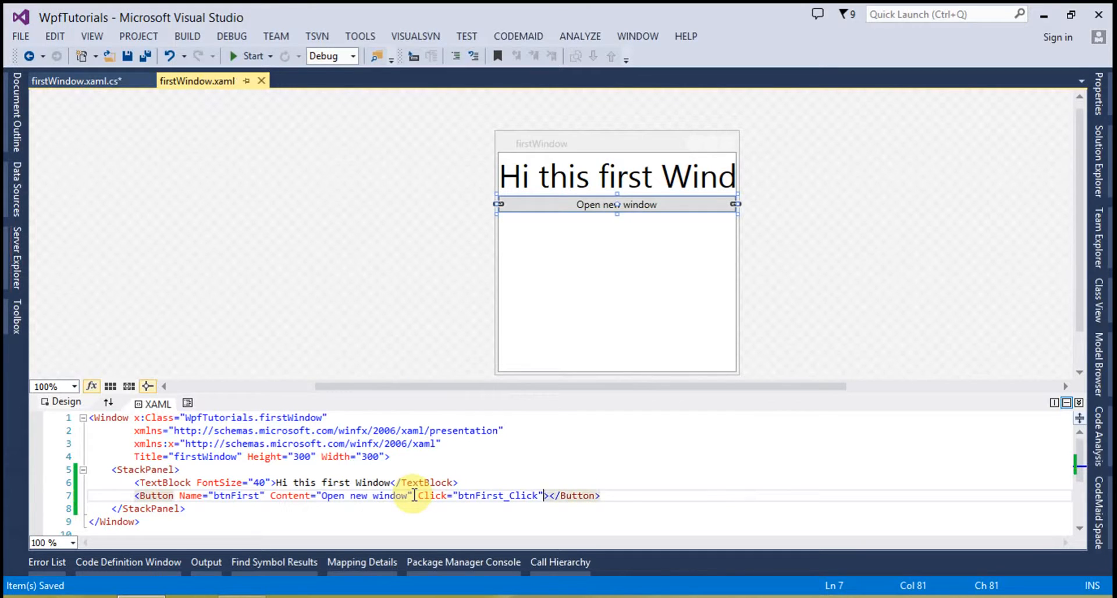
pyautogui.moveTo(852, 317)
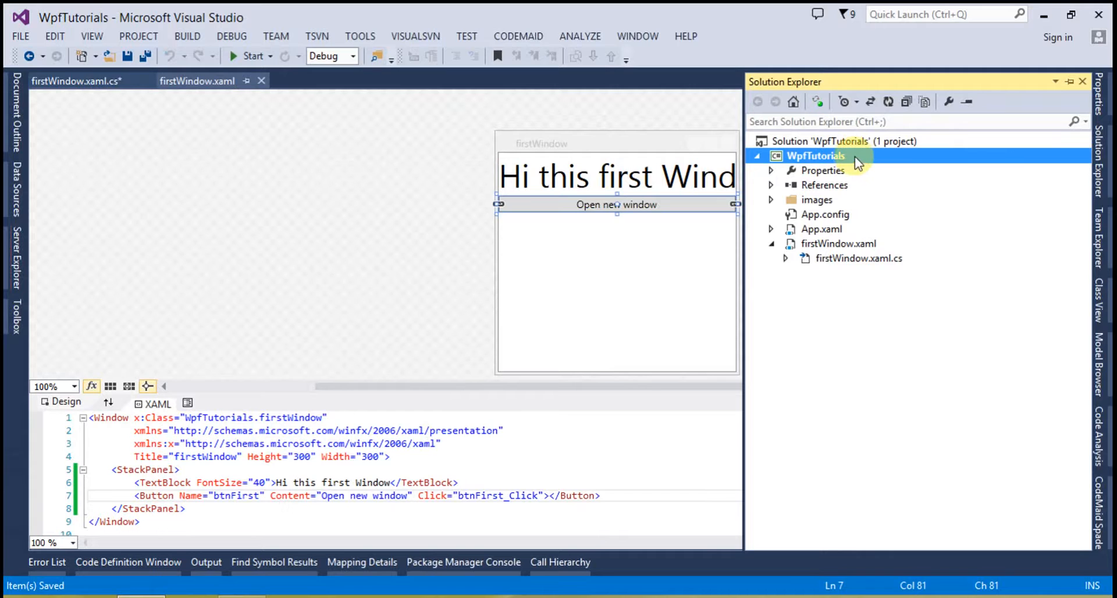
# Step: Add a second WPF window named secondWindow.xaml to the WpfTutorials project
pyautogui.rightClick(816, 156)
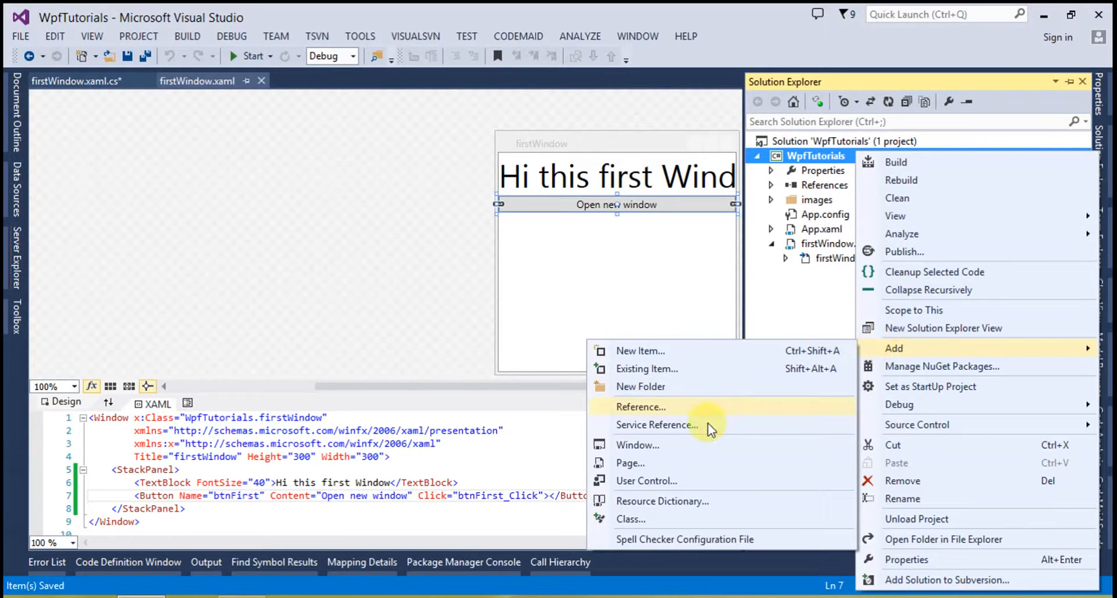
pyautogui.click(639, 350)
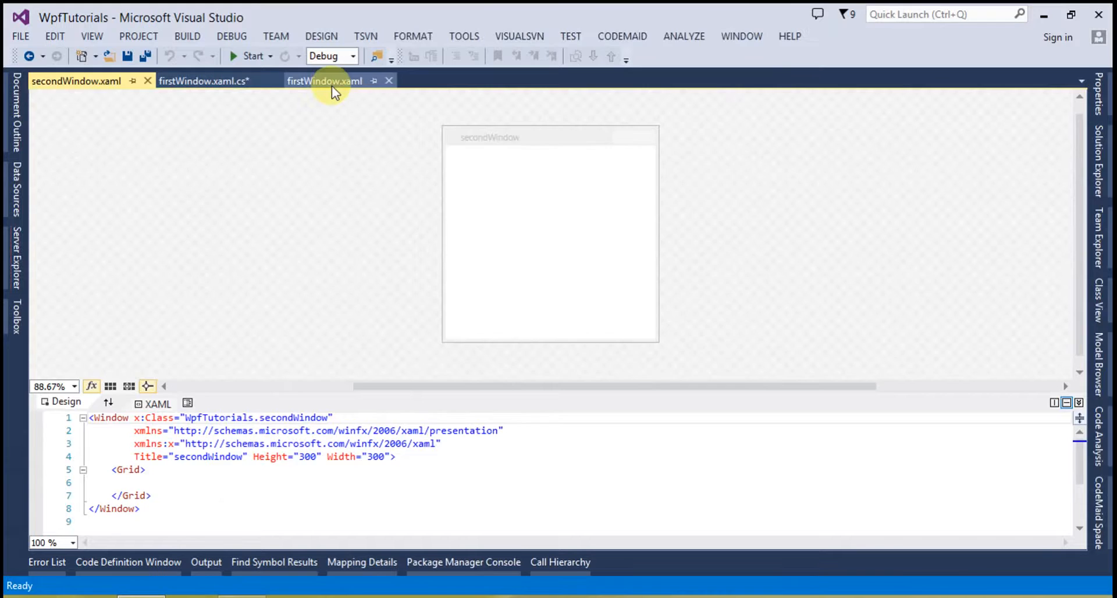
pyautogui.click(325, 80)
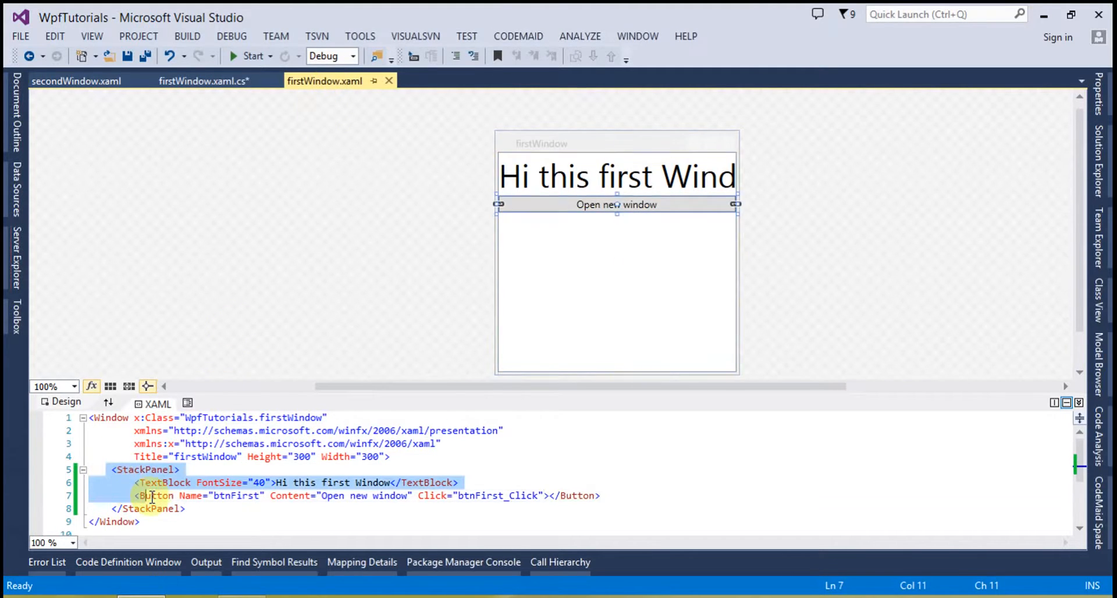
# Step: Copy the StackPanel into secondWindow with a btnSecond button labelled Open first window and save
pyautogui.click(154, 496)
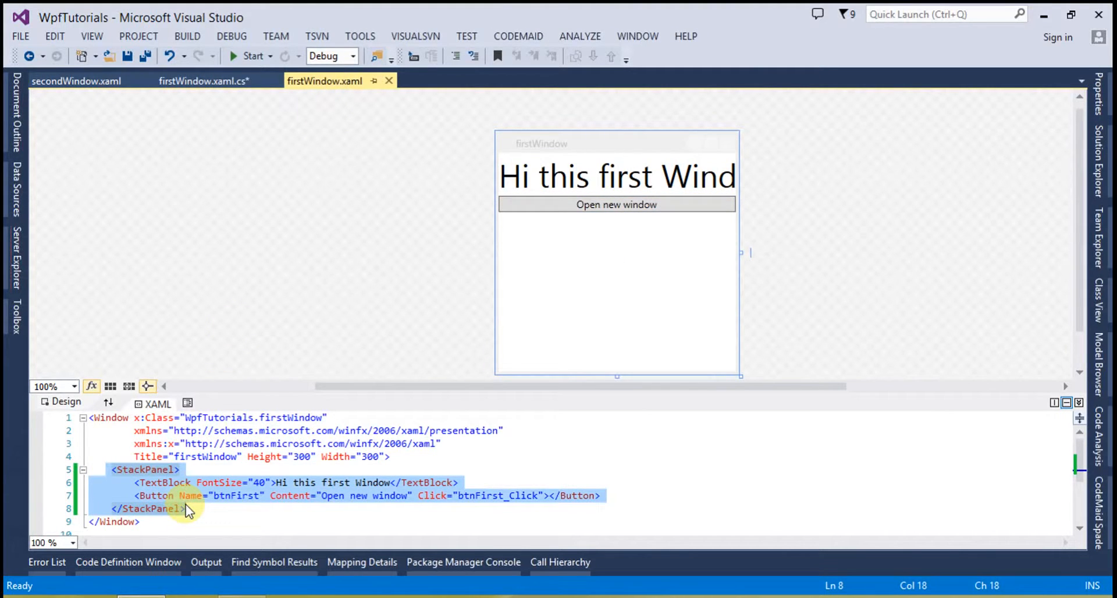
pyautogui.click(75, 80)
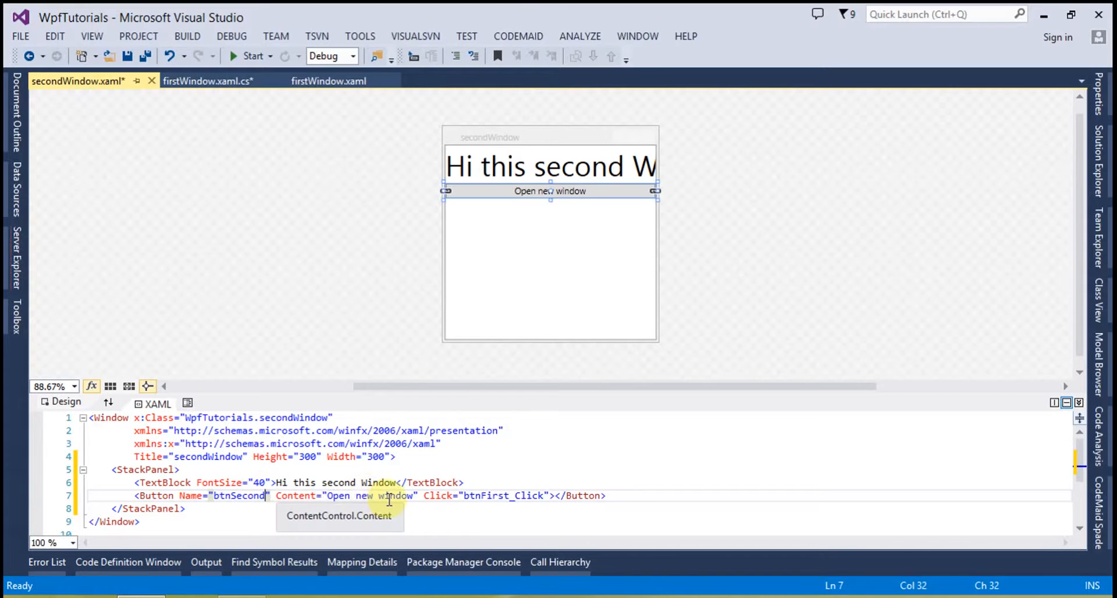
pyautogui.click(368, 496)
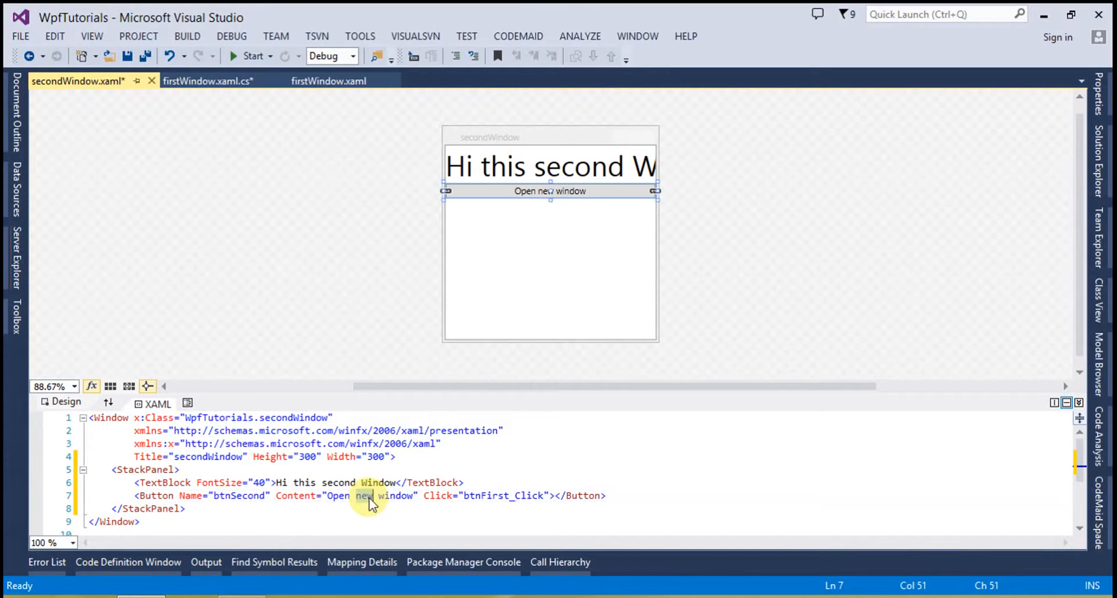
pyautogui.write('first')
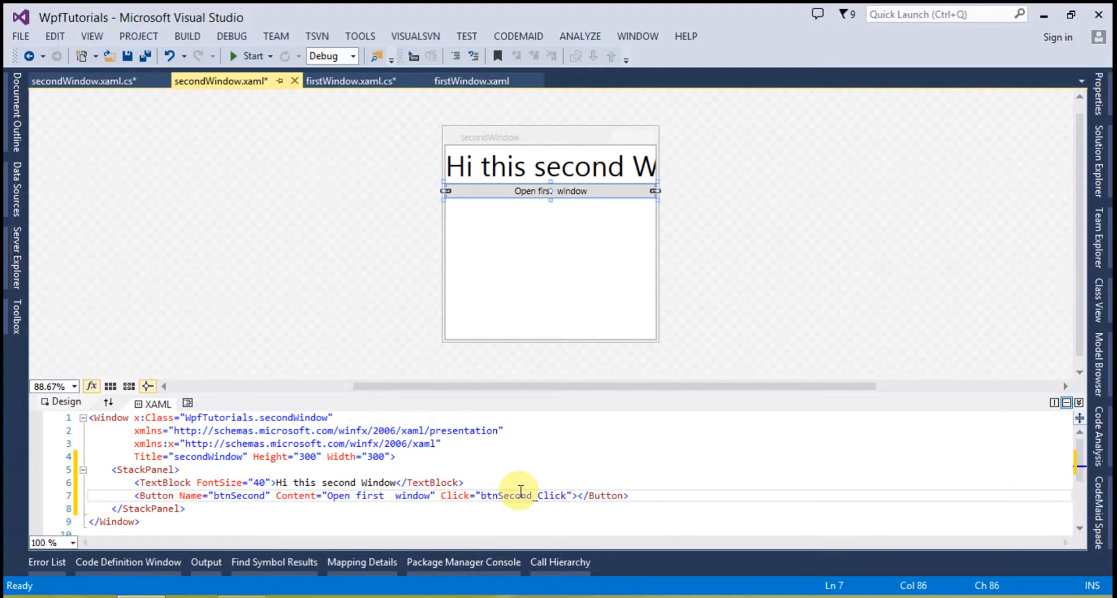
pyautogui.press('ctrl+s')
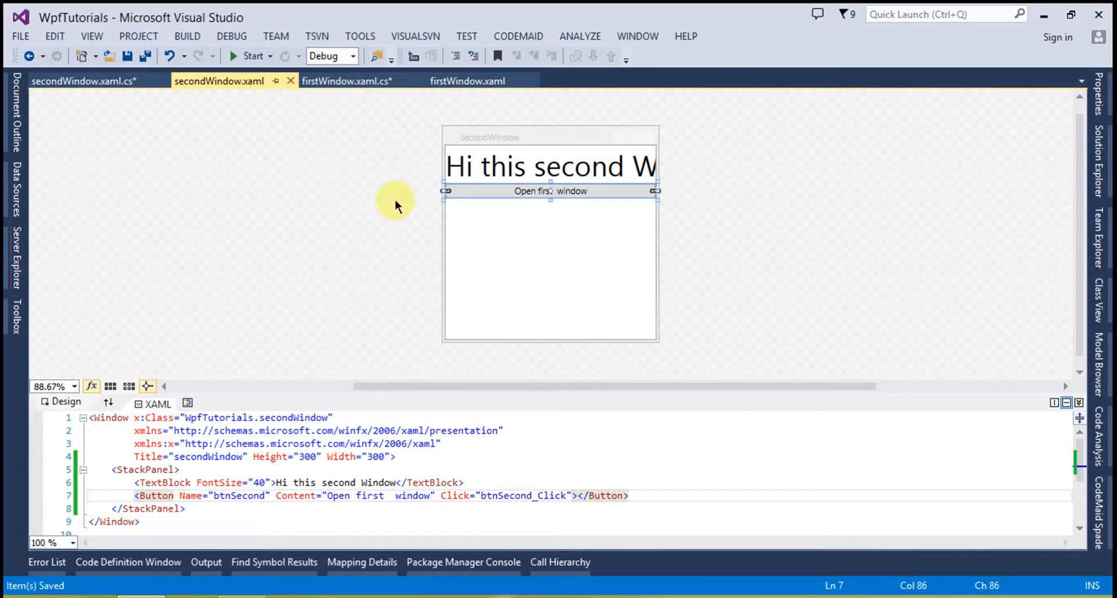
pyautogui.click(345, 81)
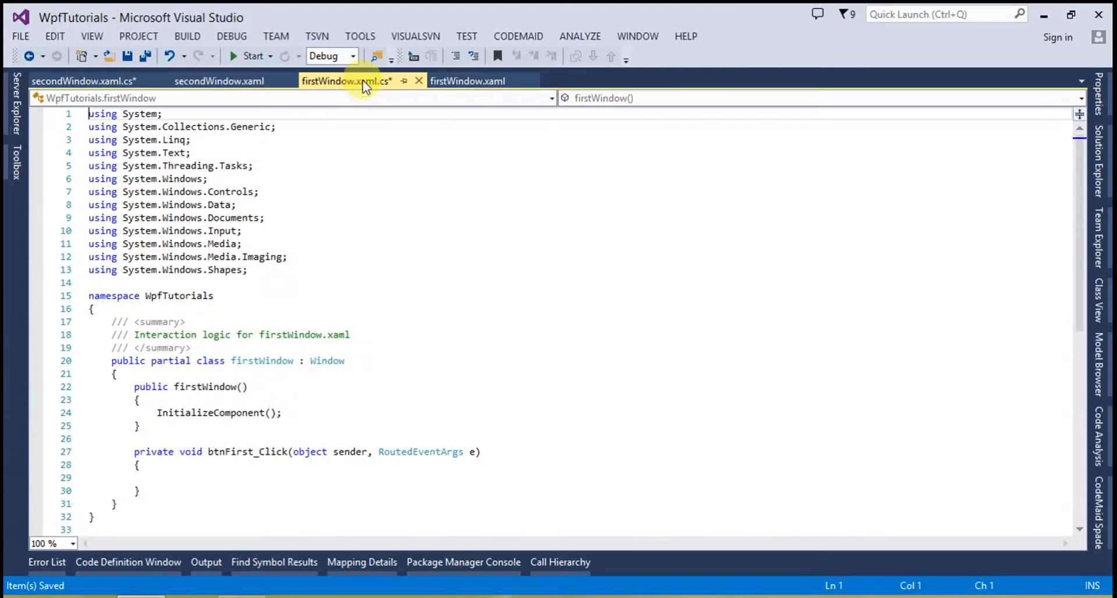
# Step: Write btnFirst_Click to create a secondWindow, call Show() and this.Close(), then save
pyautogui.click(192, 477)
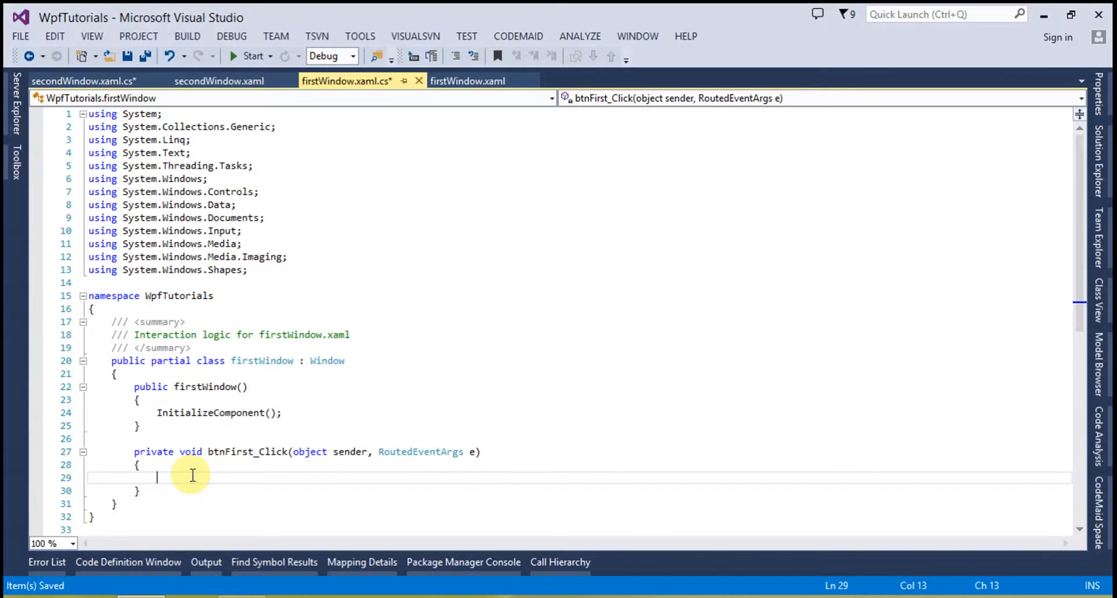
pyautogui.moveTo(121, 302)
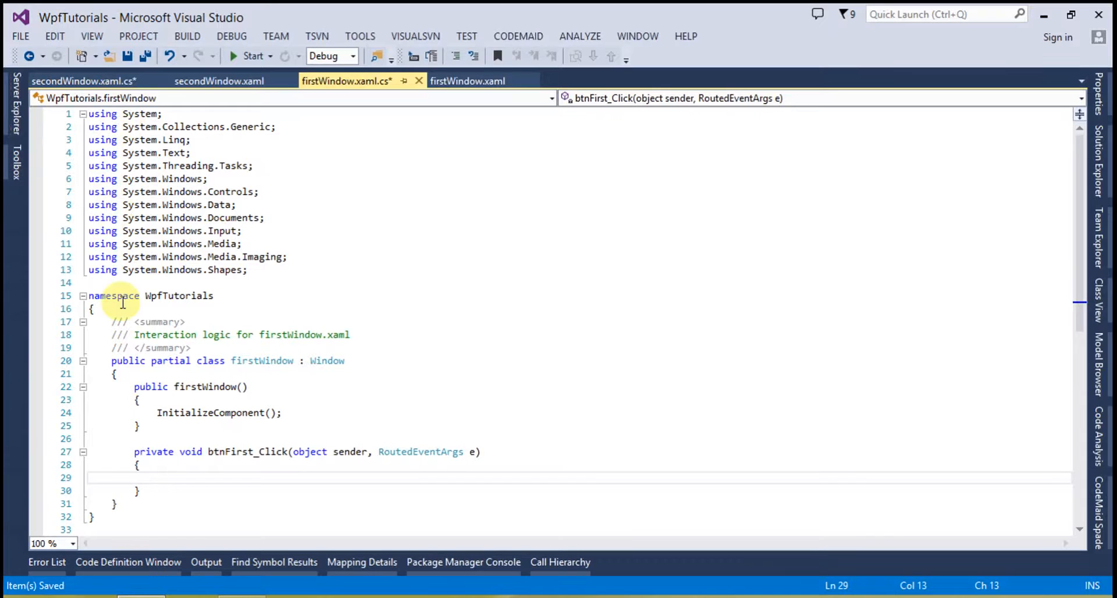
pyautogui.moveTo(50, 80)
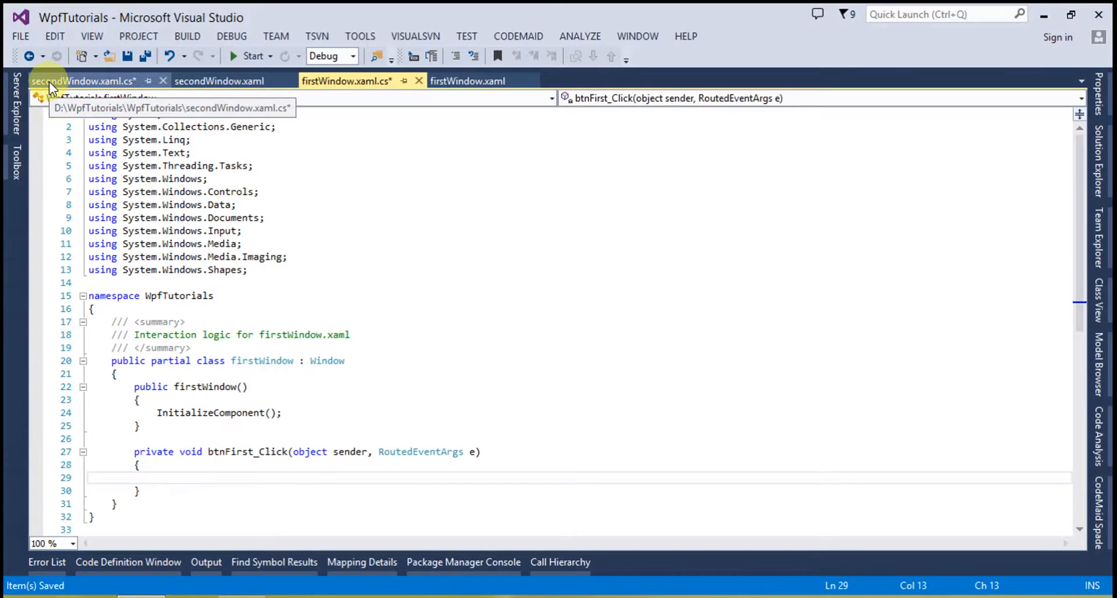
pyautogui.moveTo(110, 481)
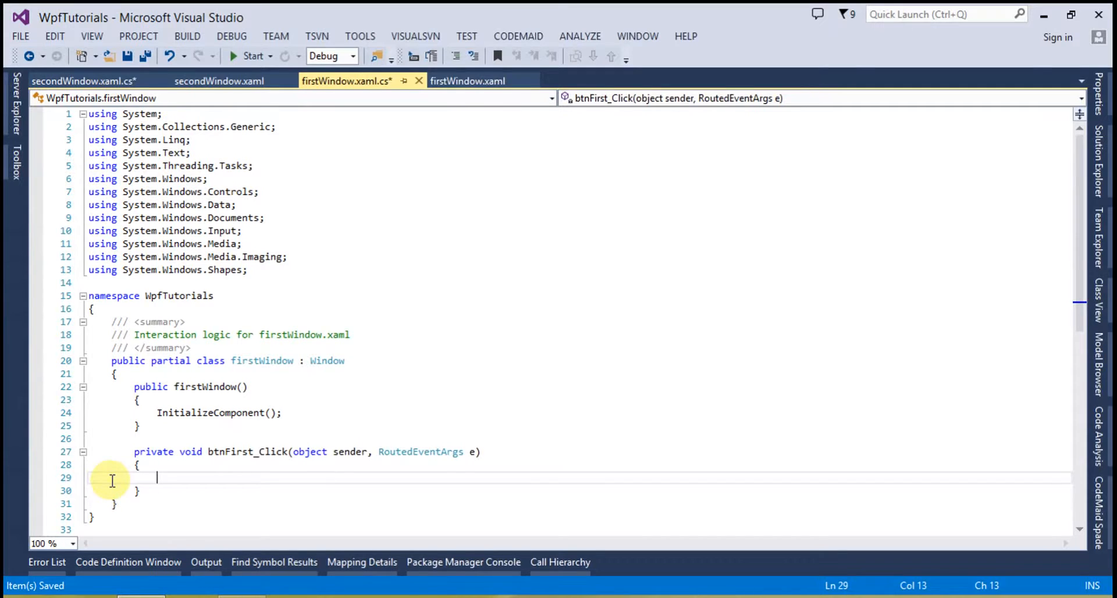
pyautogui.write('secondWindow sW')
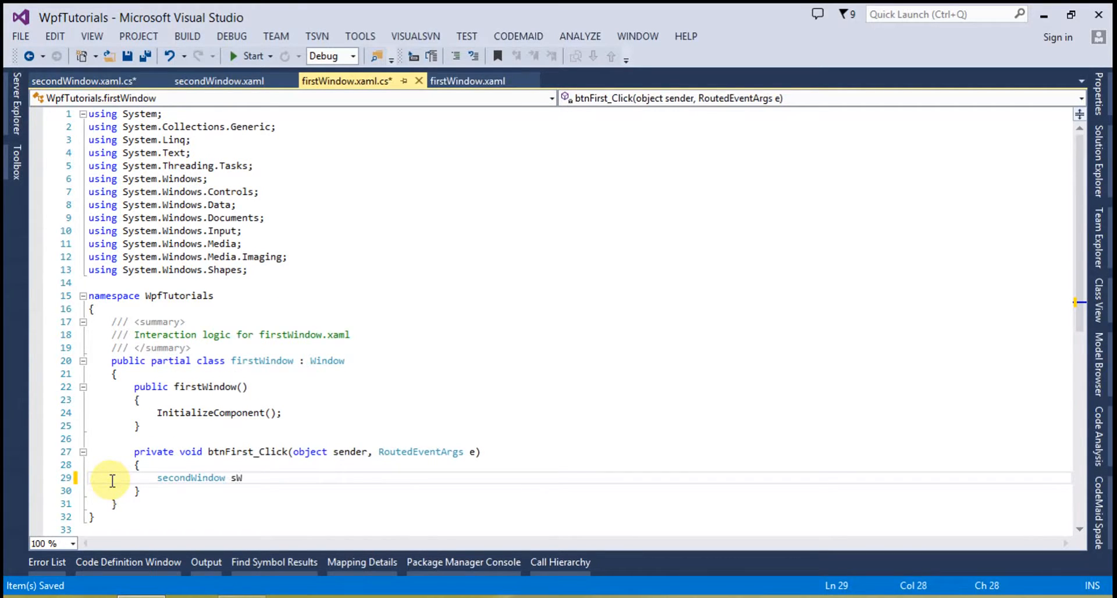
pyautogui.write('=new')
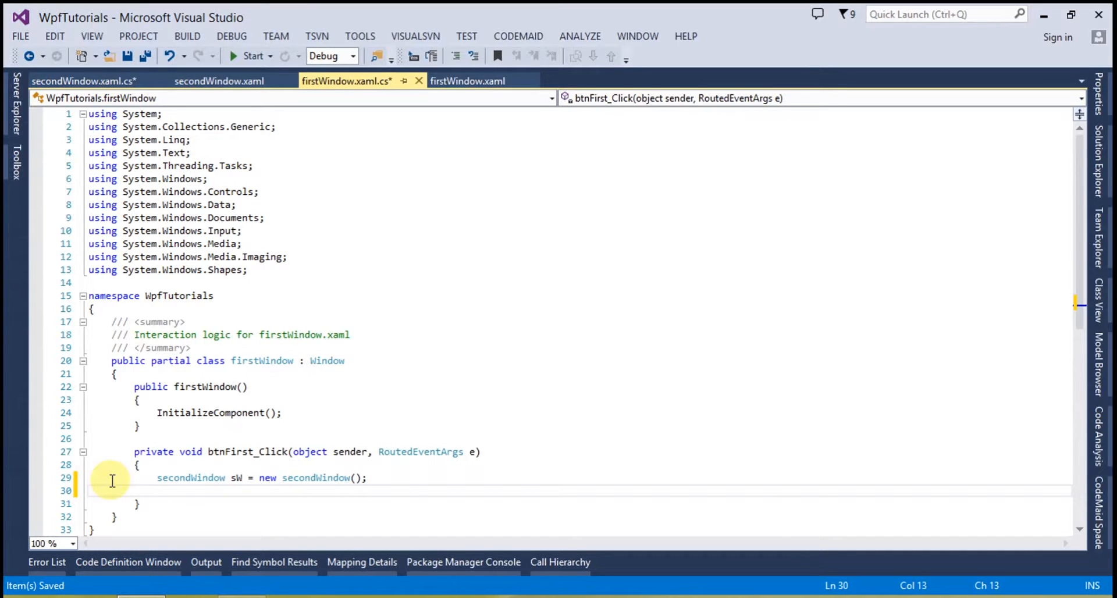
pyautogui.write('sW')
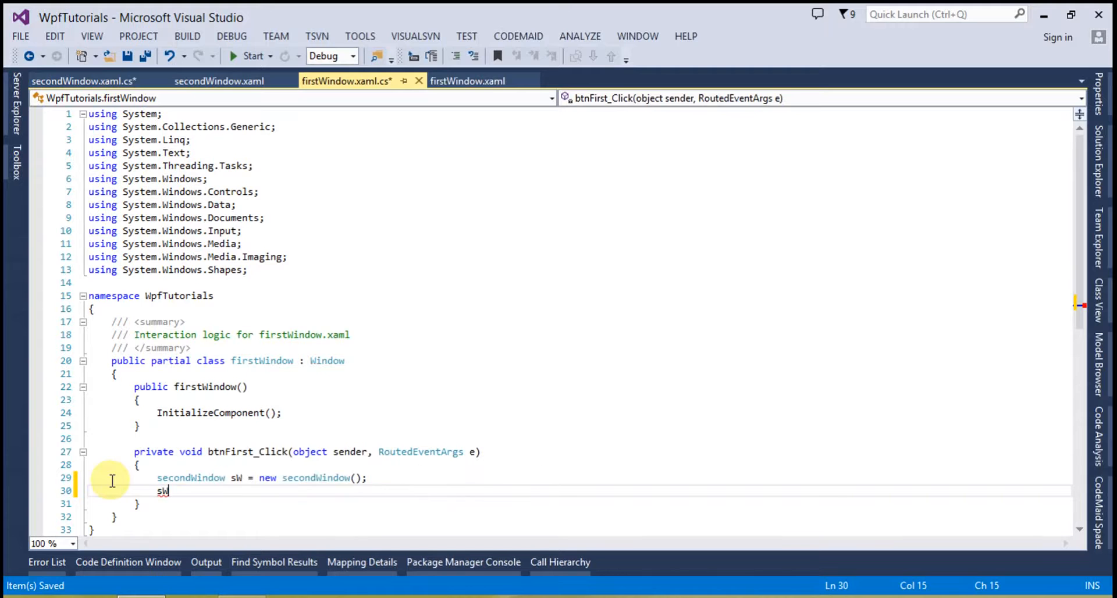
pyautogui.write('.sh')
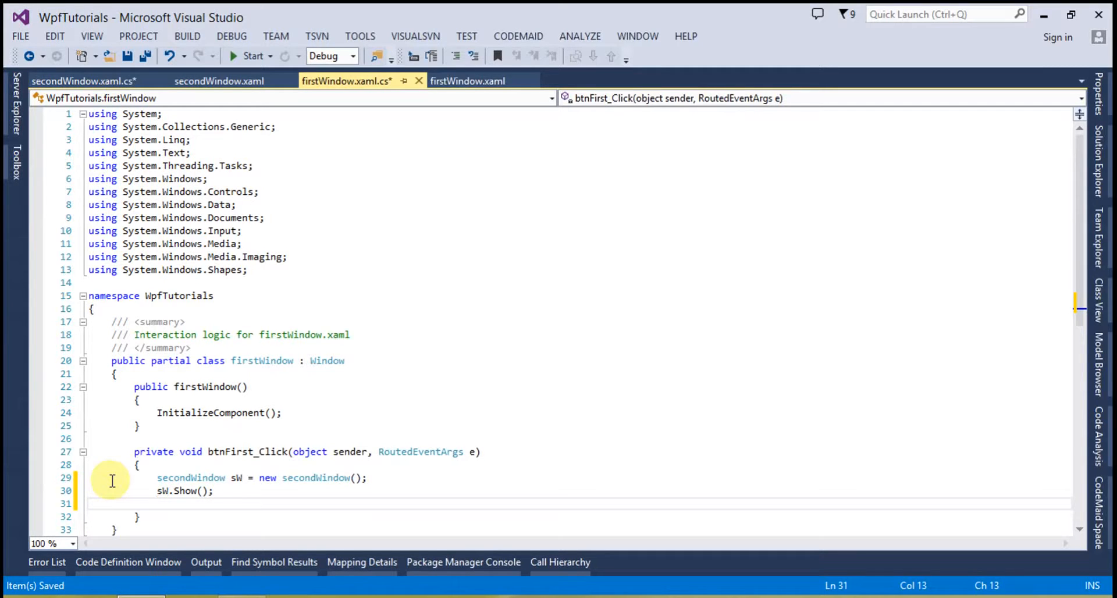
pyautogui.write('this')
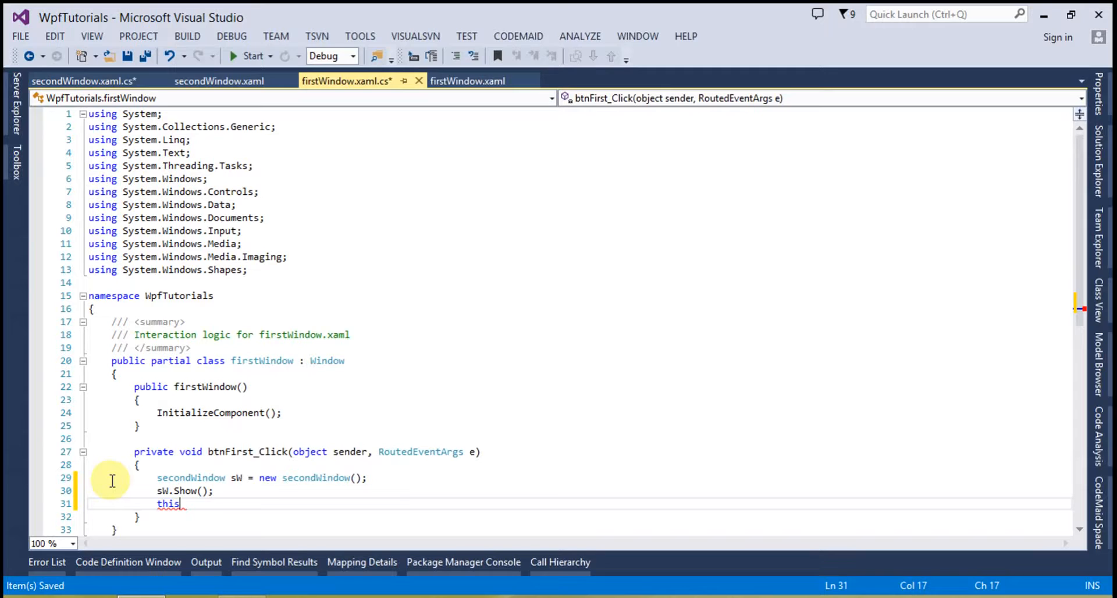
pyautogui.write('.Close')
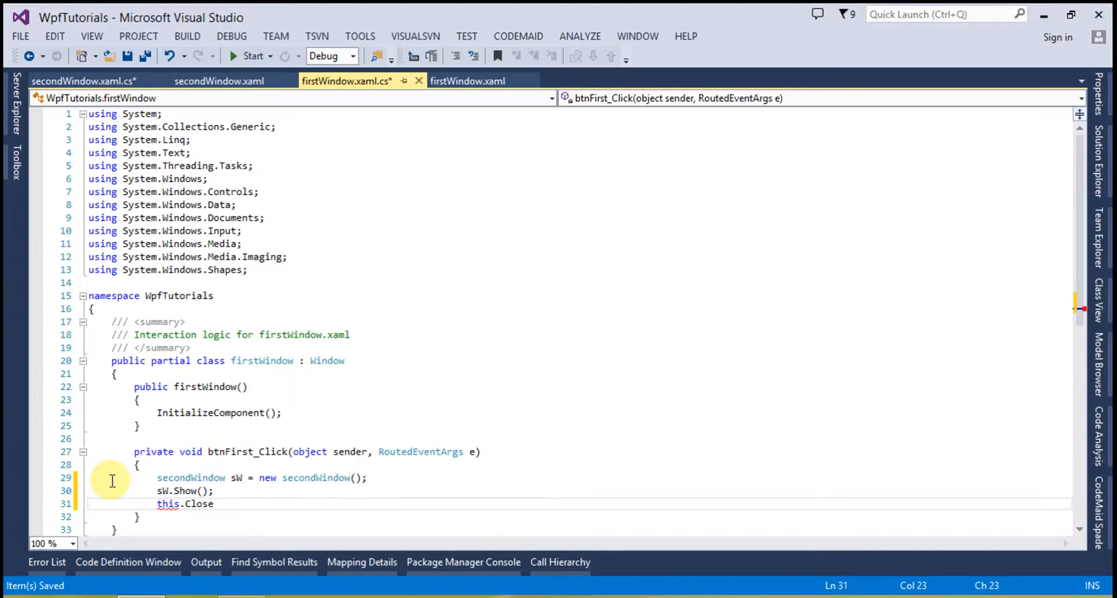
pyautogui.write('();')
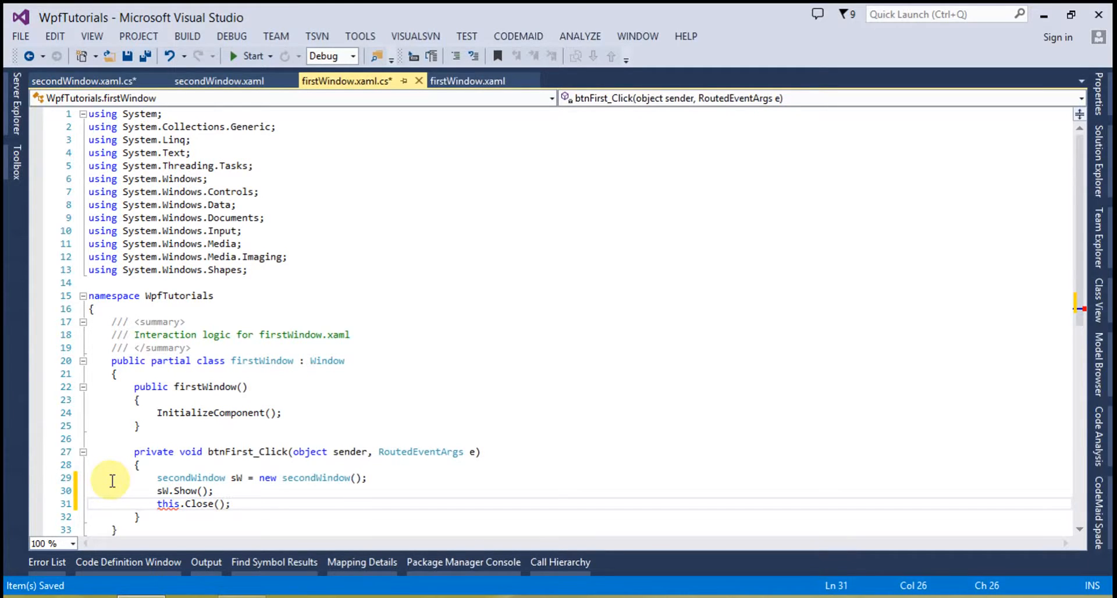
pyautogui.click(154, 478)
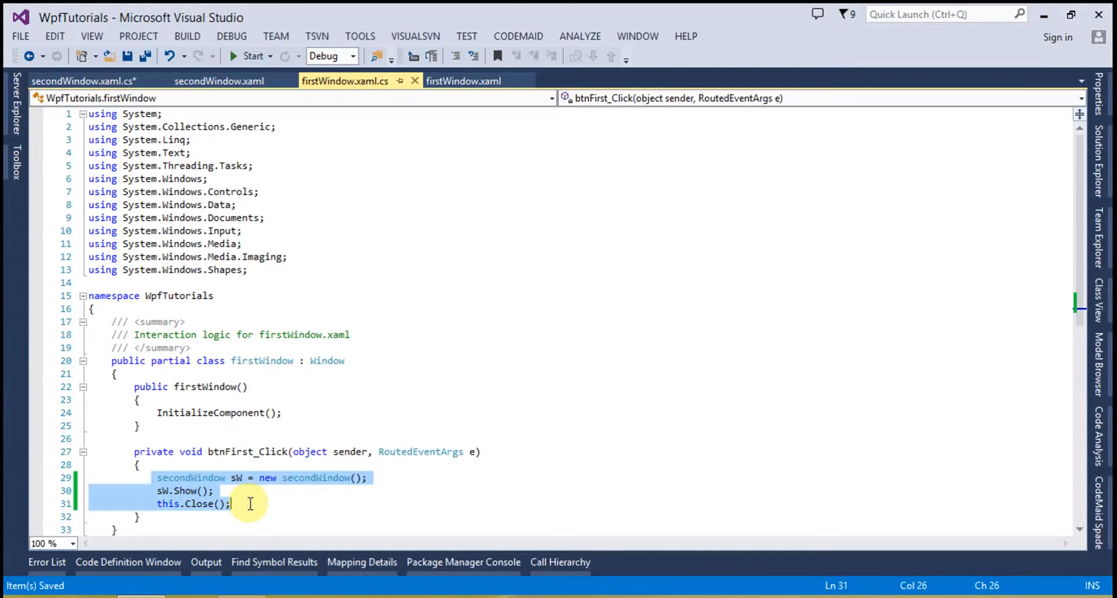
# Step: Paste the handler code into btnSecond_Click with firstWindow instead of secondWindow, and save
pyautogui.click(80, 80)
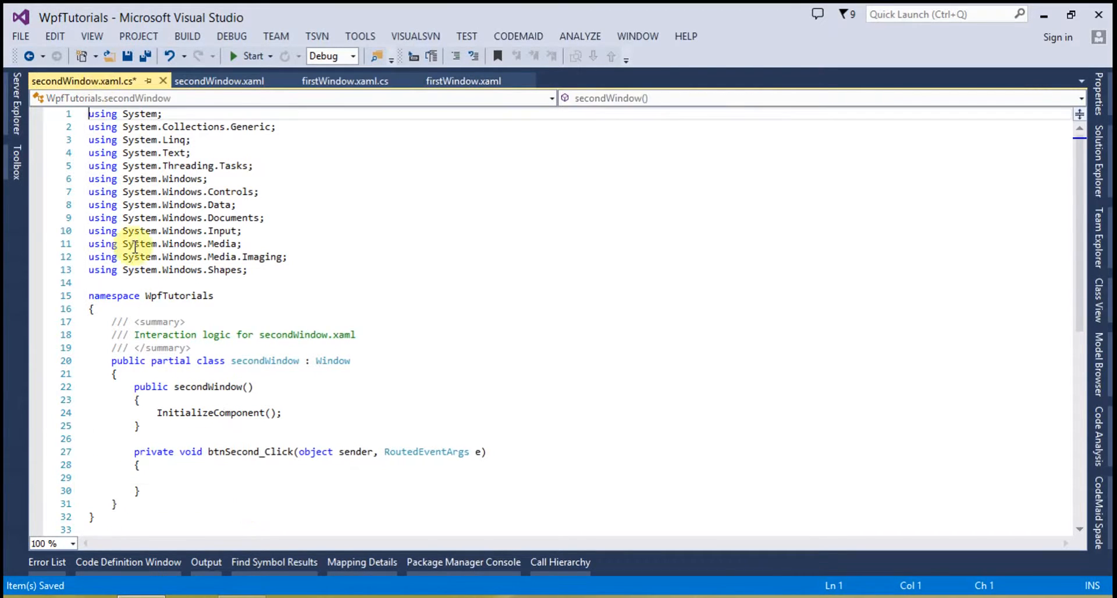
pyautogui.click(202, 478)
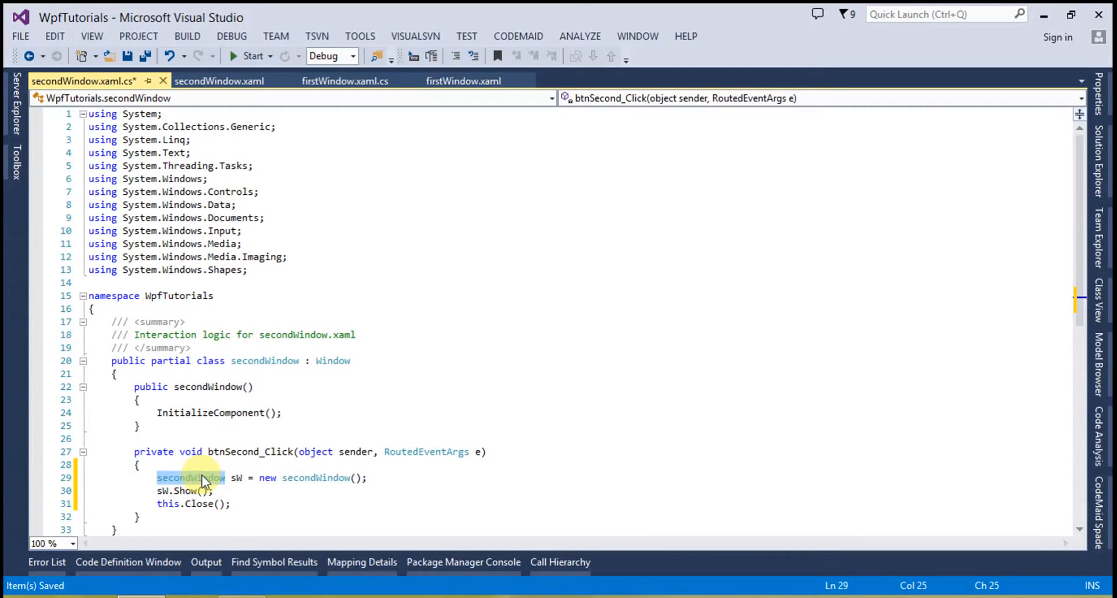
pyautogui.write('firstWindow')
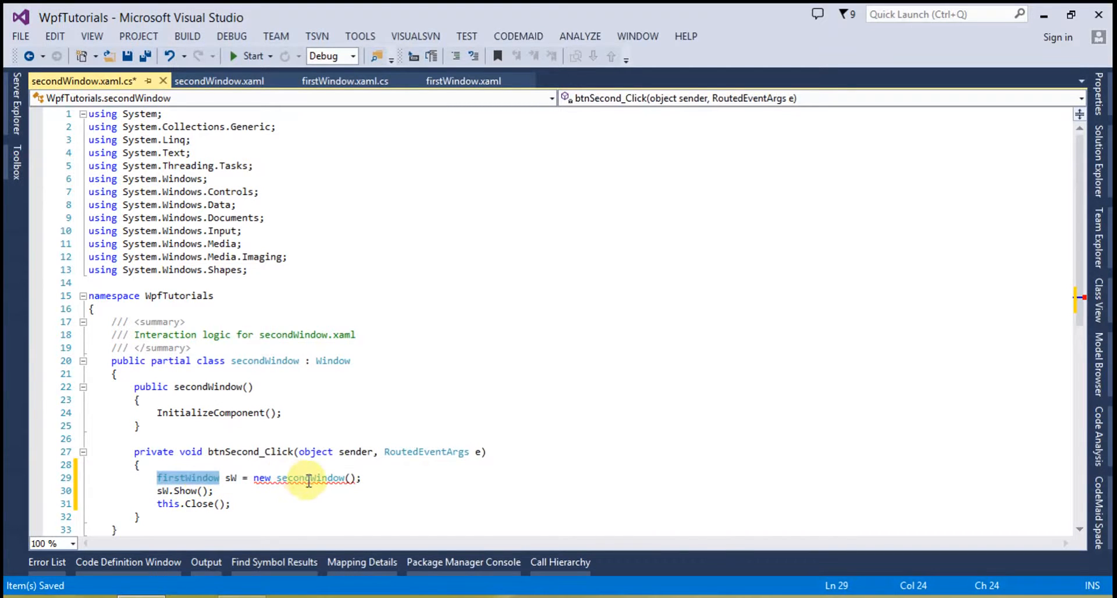
pyautogui.write('firstWindow')
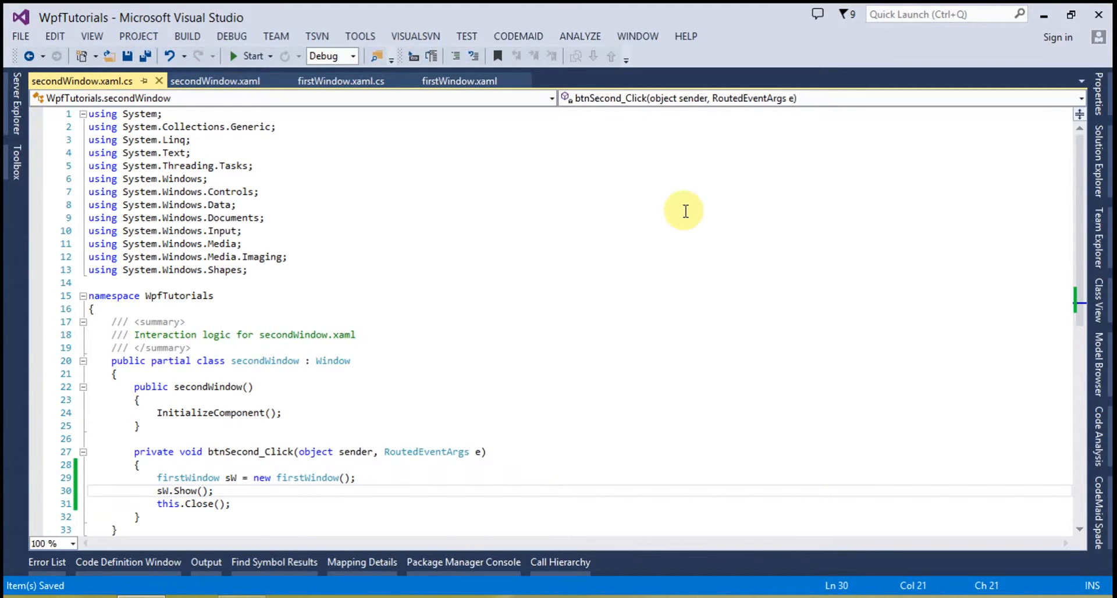
pyautogui.moveTo(1051, 166)
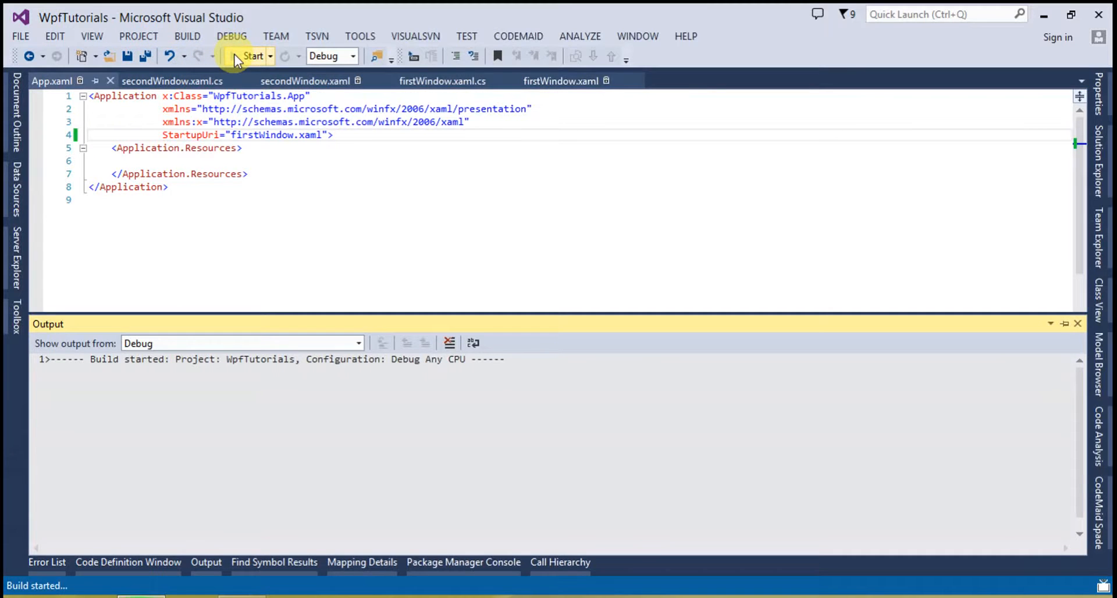
# Step: Start the app, use Open new window, then Open first window to switch between the windows
pyautogui.click(249, 56)
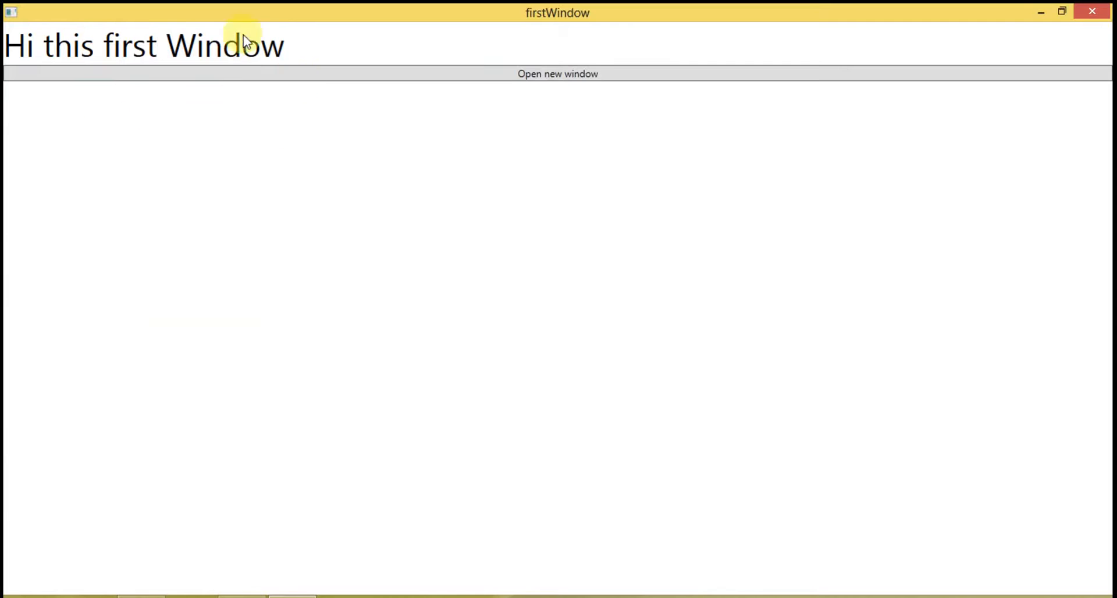
pyautogui.click(557, 73)
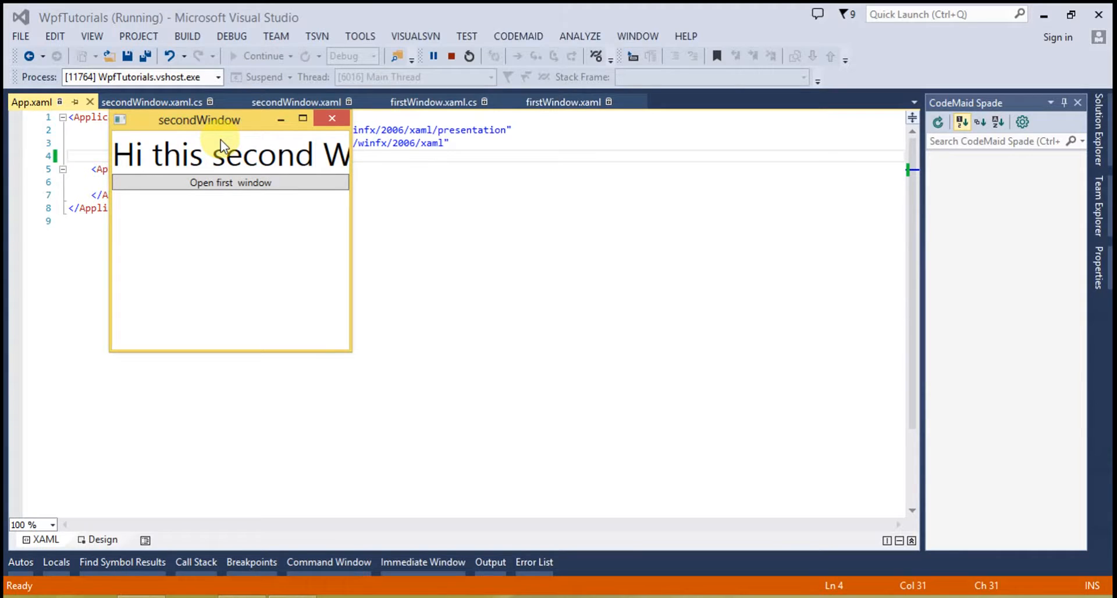
pyautogui.click(231, 182)
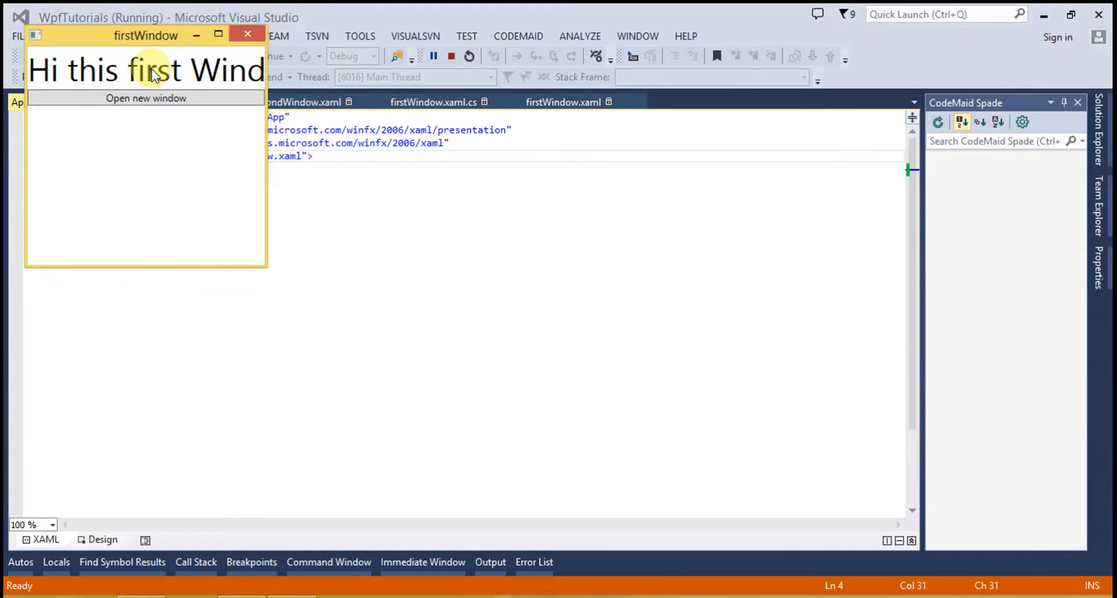